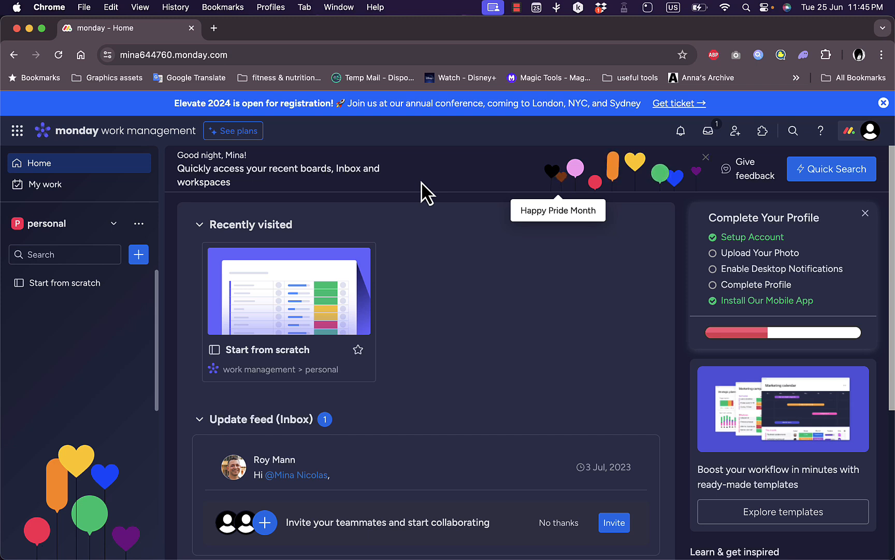
{"action": "mouse_move", "coordinate": [407, 193]}
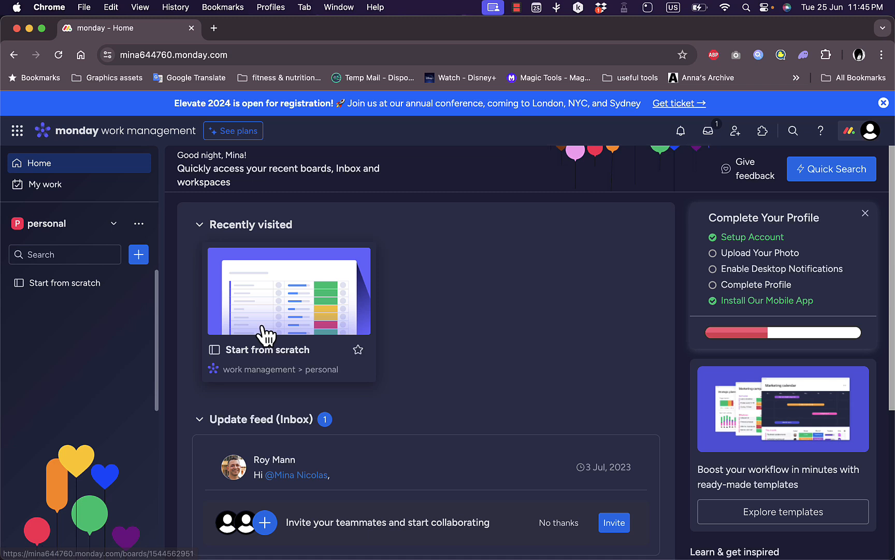
{"action": "mouse_move", "coordinate": [420, 304]}
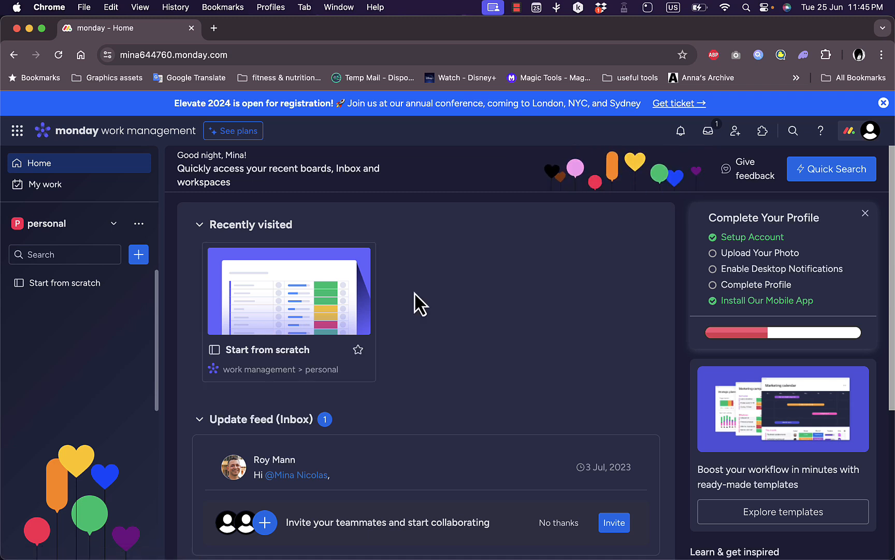
{"action": "mouse_move", "coordinate": [155, 251]}
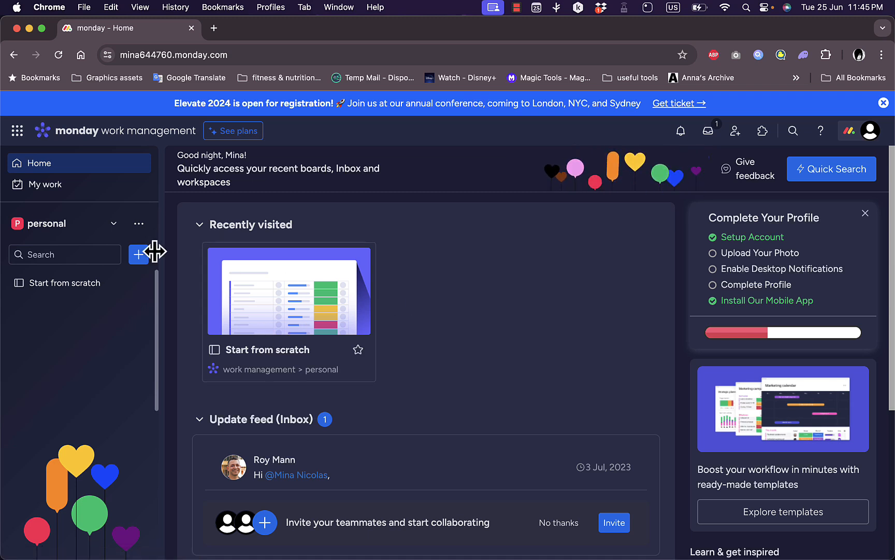
Step: Switch from the personal workspace to the Main workspace via the sidebar workspace list
{"action": "left_click", "coordinate": [57, 223]}
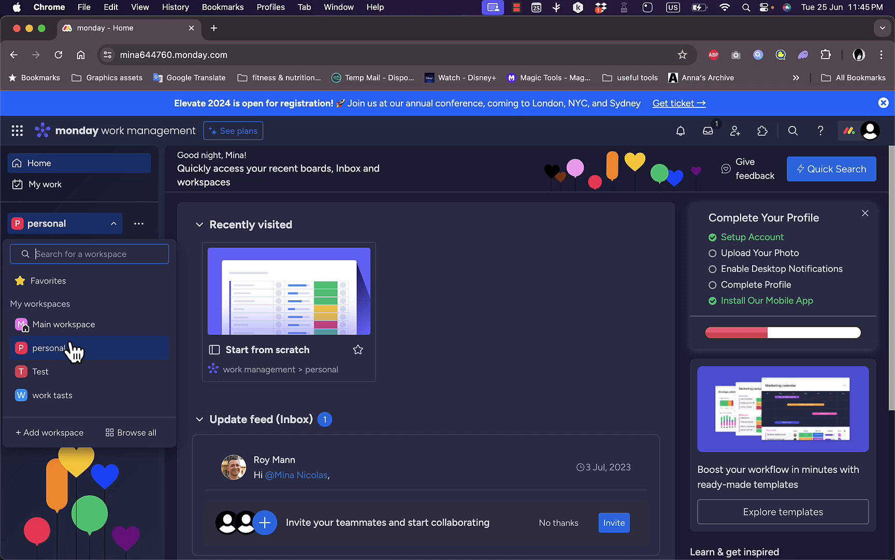
{"action": "mouse_move", "coordinate": [80, 325]}
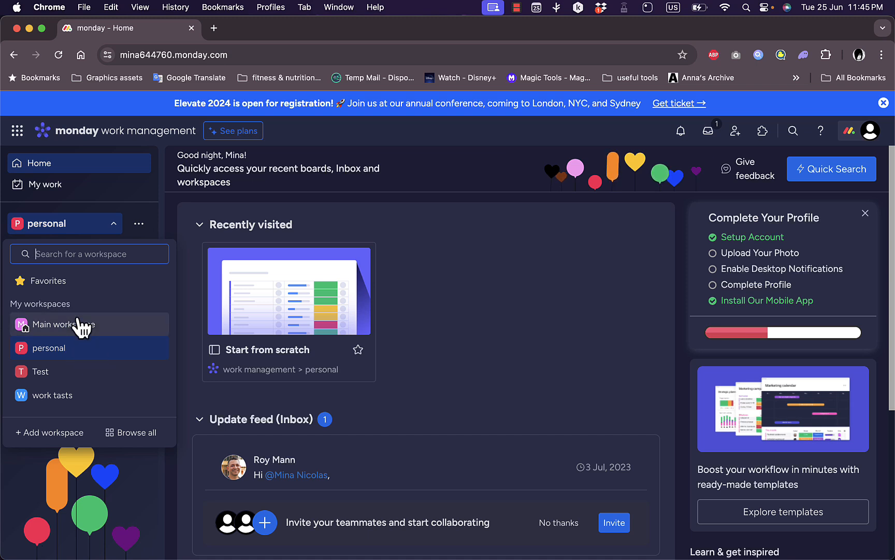
{"action": "mouse_move", "coordinate": [99, 336]}
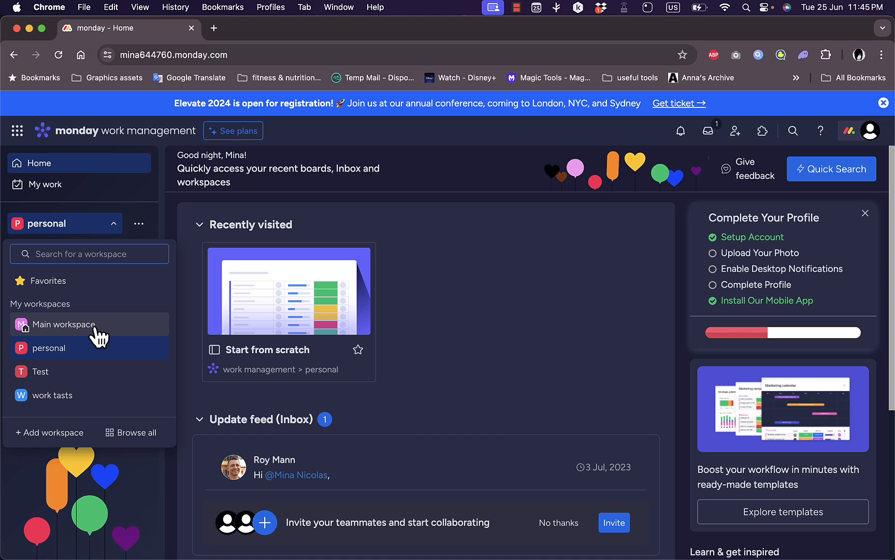
{"action": "left_click", "coordinate": [67, 323]}
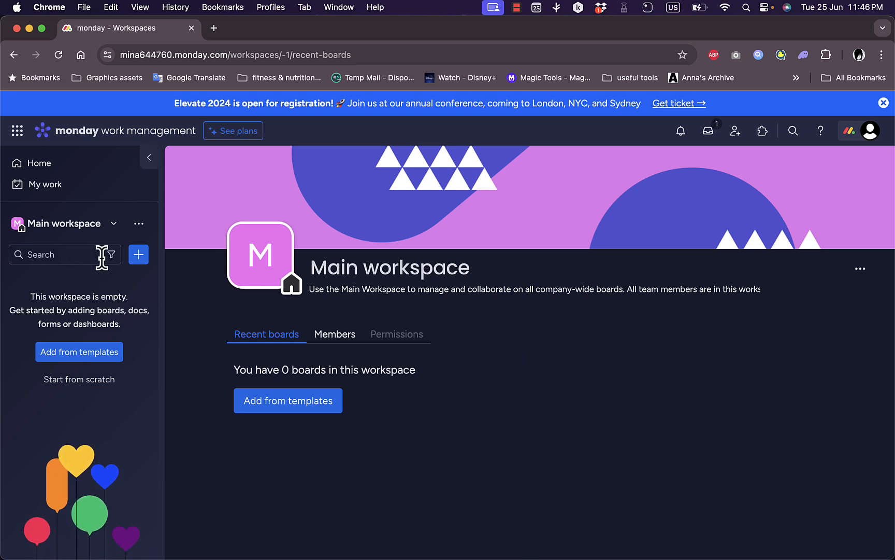
{"action": "mouse_move", "coordinate": [114, 228]}
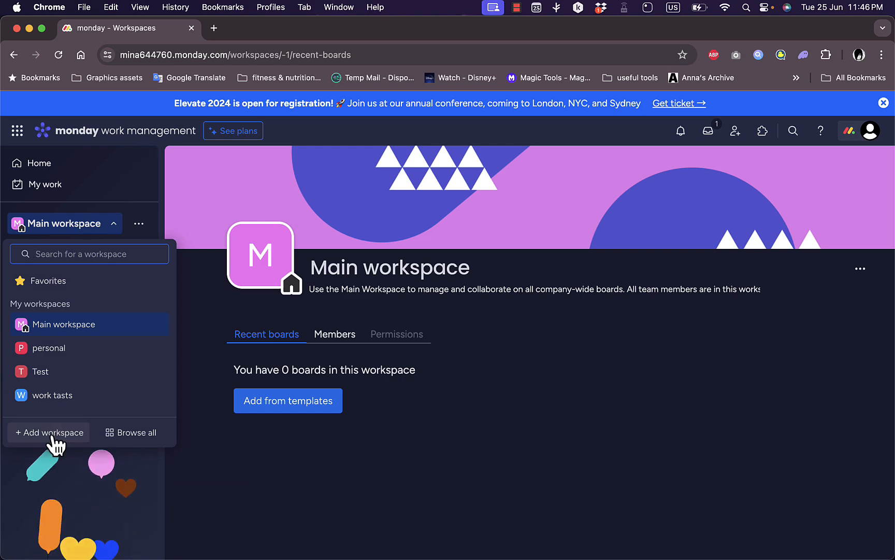
Step: Add a new open workspace named 'Budget tracker'
{"action": "left_click", "coordinate": [49, 432]}
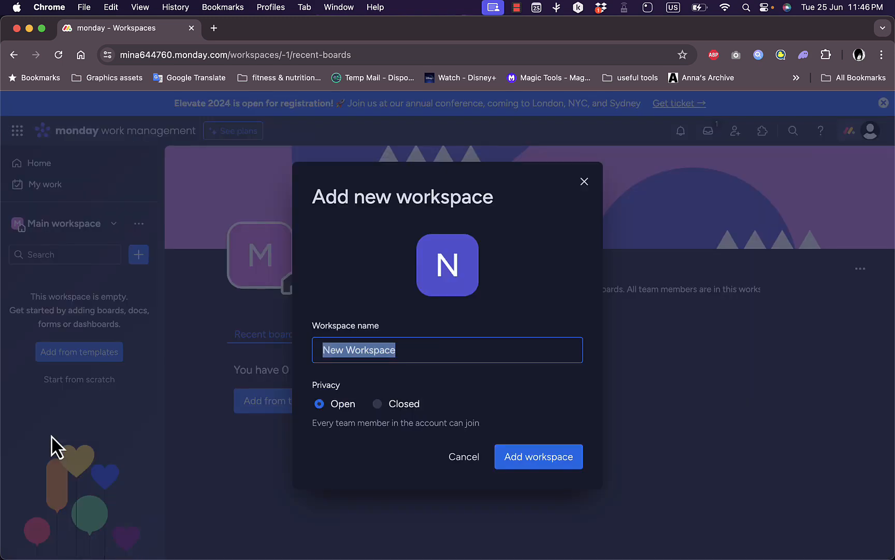
{"action": "mouse_move", "coordinate": [460, 336]}
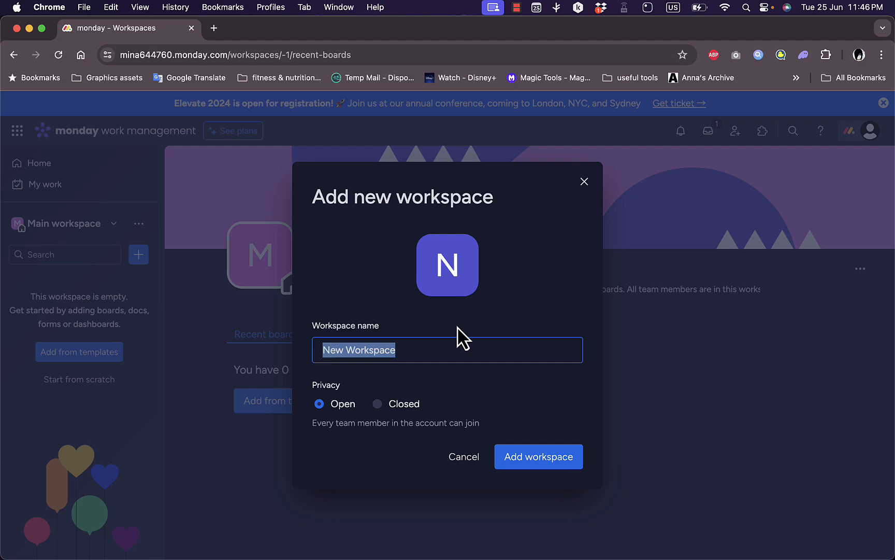
{"action": "type", "text": "Budget tra"}
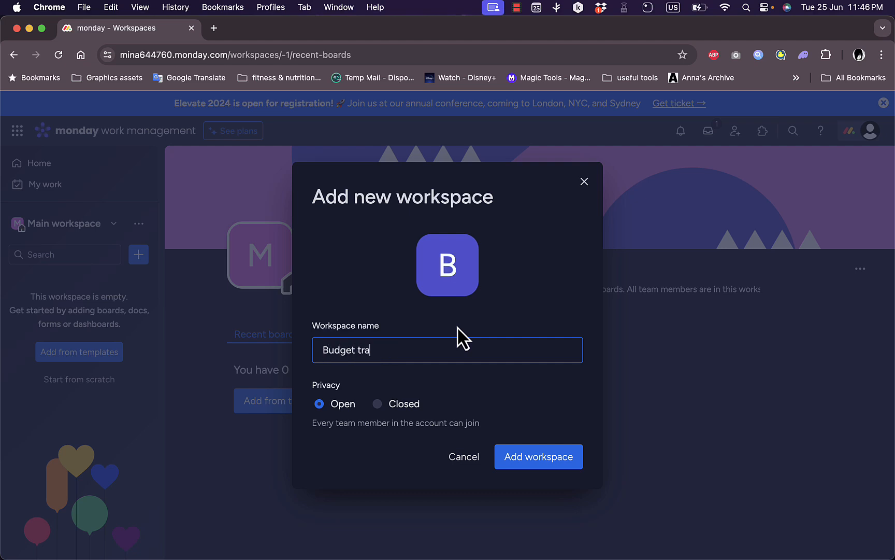
{"action": "type", "text": "cker"}
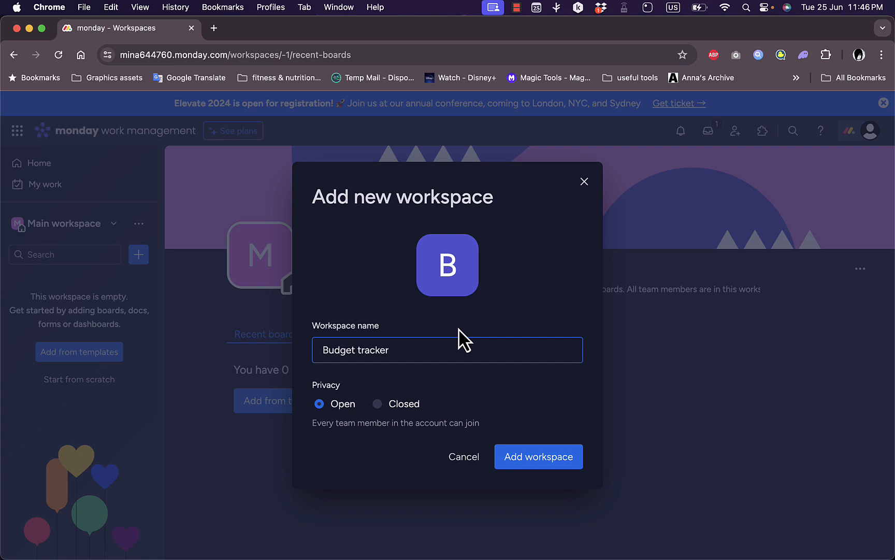
{"action": "mouse_move", "coordinate": [538, 456]}
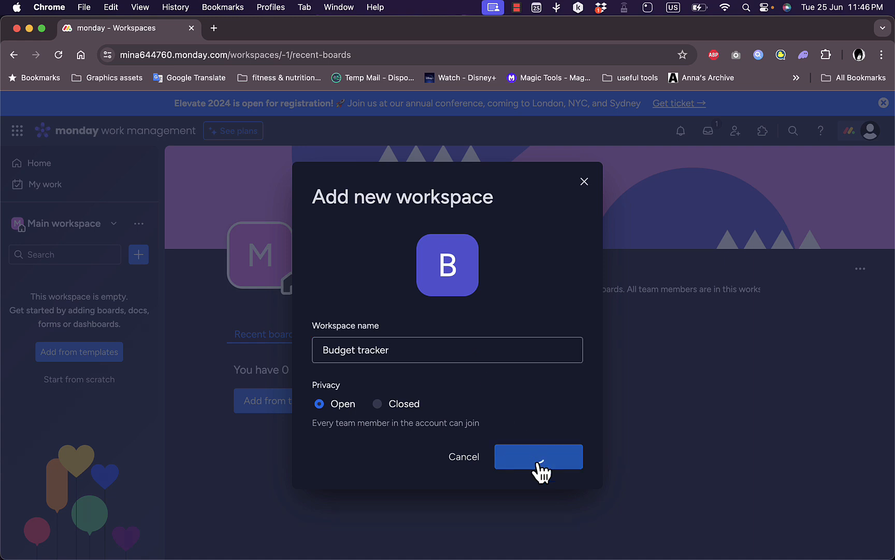
{"action": "left_click", "coordinate": [538, 456]}
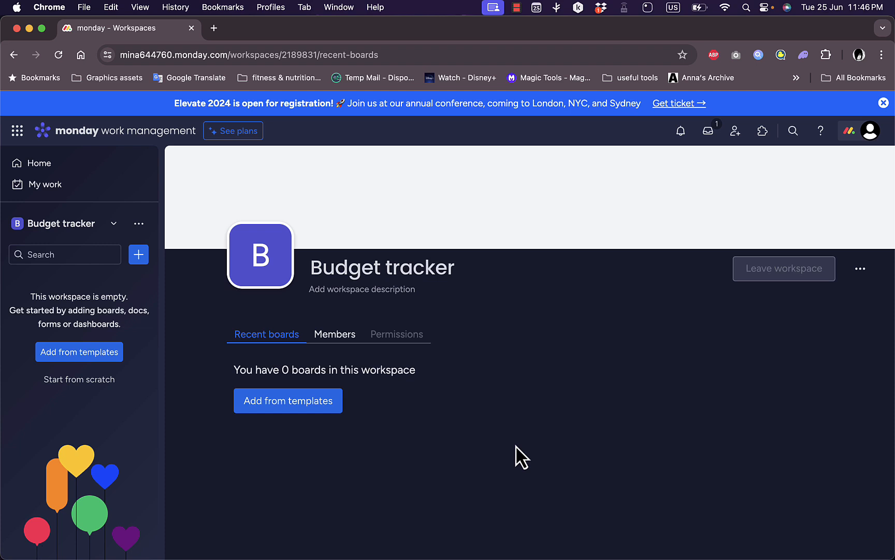
{"action": "mouse_move", "coordinate": [372, 438]}
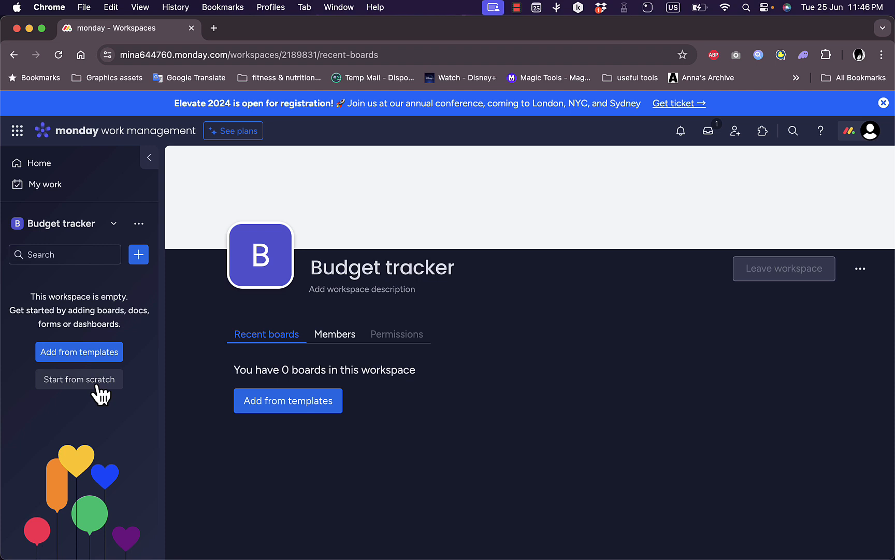
{"action": "mouse_move", "coordinate": [268, 382]}
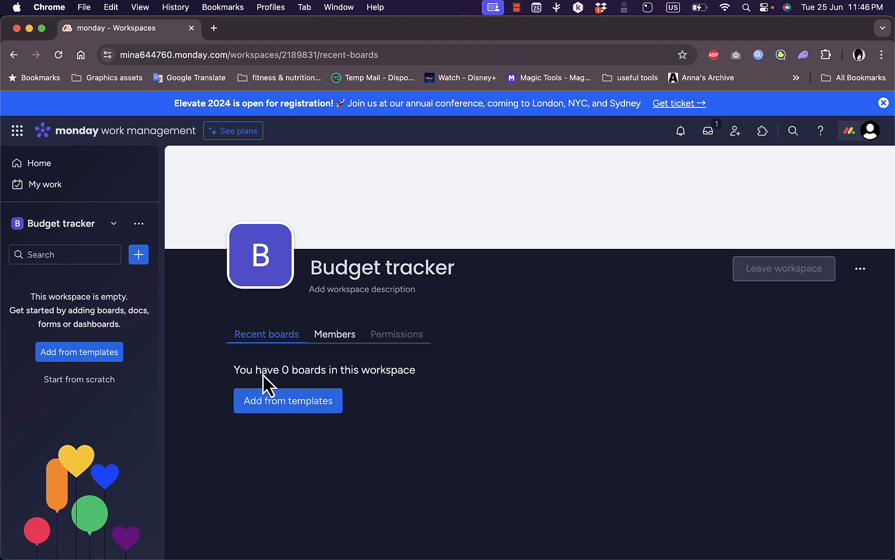
Step: Start adding the workspace's first board from templates, landing in the template center
{"action": "left_click", "coordinate": [288, 400]}
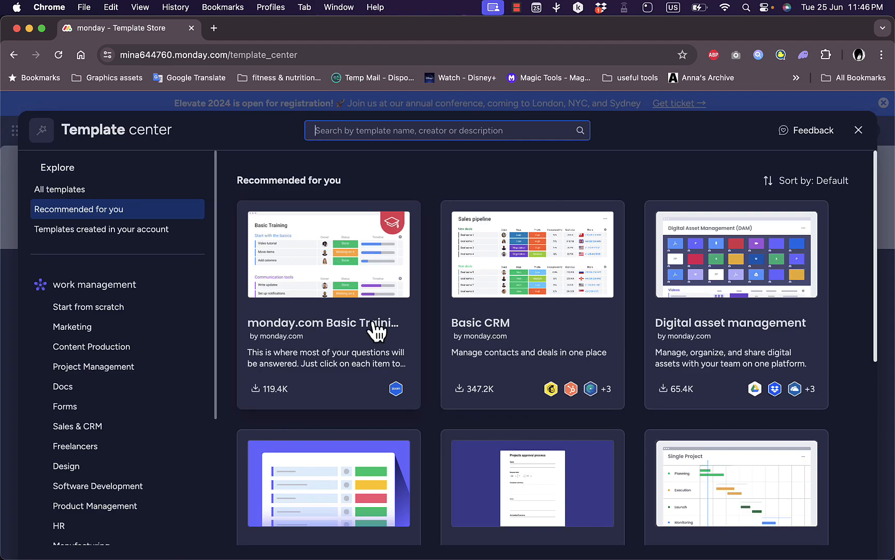
{"action": "mouse_move", "coordinate": [76, 426]}
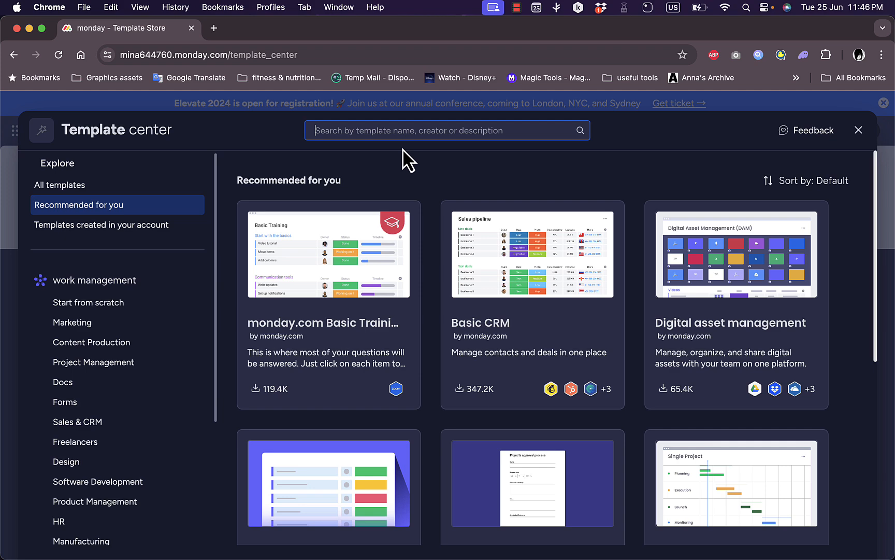
Step: Search the template center for 'budget' and select the Budget Plan template
{"action": "type", "text": "b"}
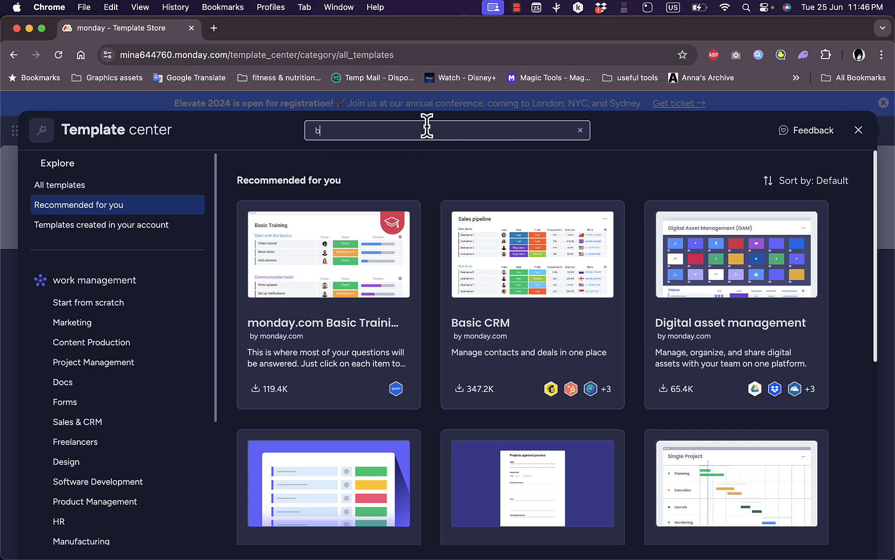
{"action": "type", "text": "udget"}
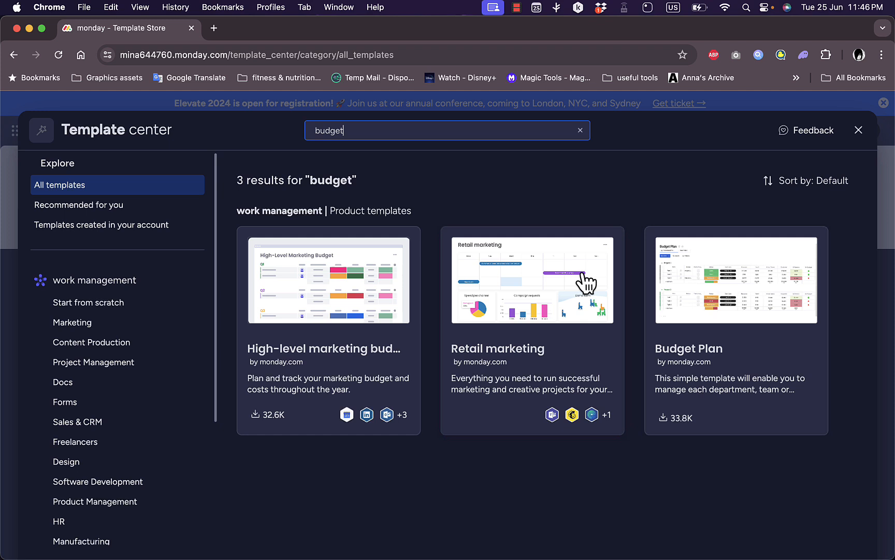
{"action": "mouse_move", "coordinate": [360, 305]}
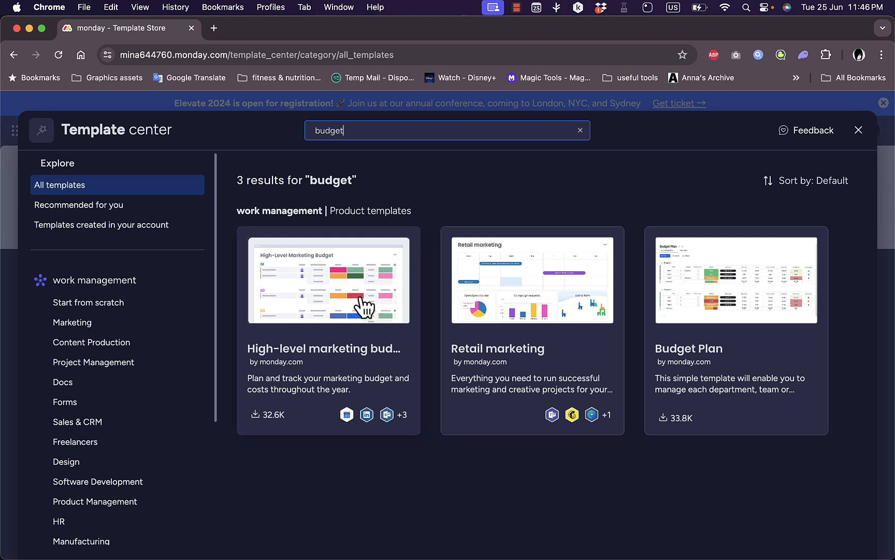
{"action": "mouse_move", "coordinate": [361, 342]}
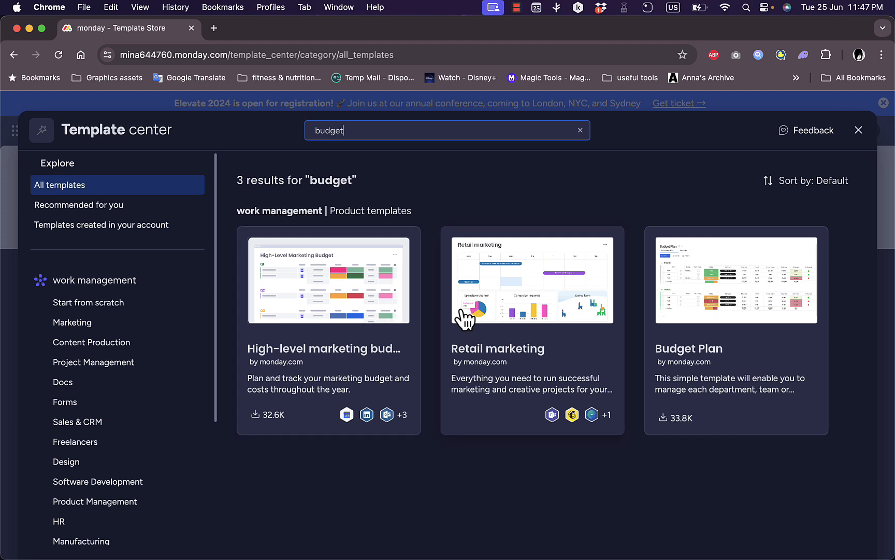
{"action": "mouse_move", "coordinate": [655, 313]}
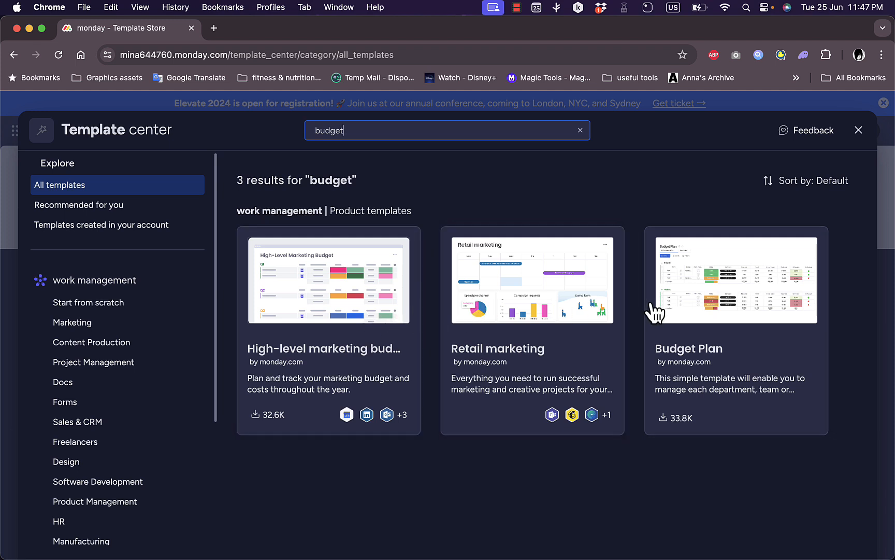
{"action": "mouse_move", "coordinate": [696, 312]}
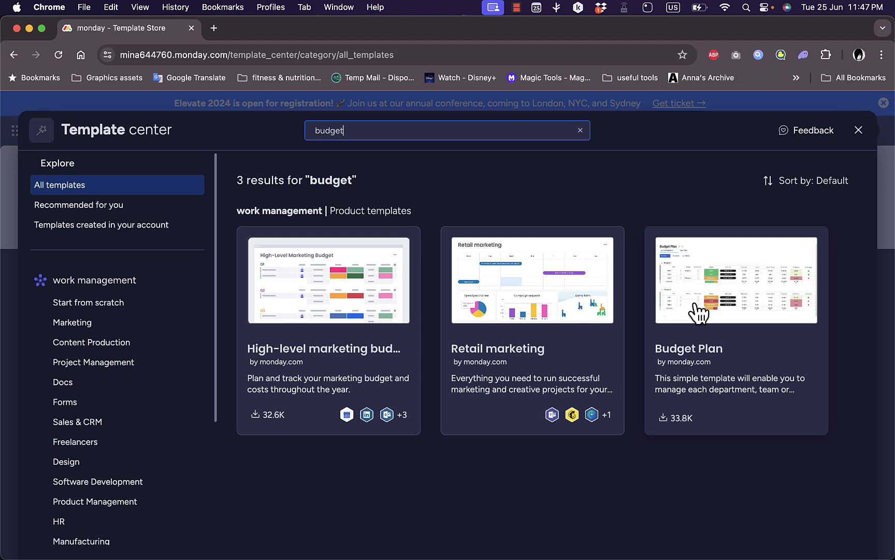
{"action": "mouse_move", "coordinate": [568, 315]}
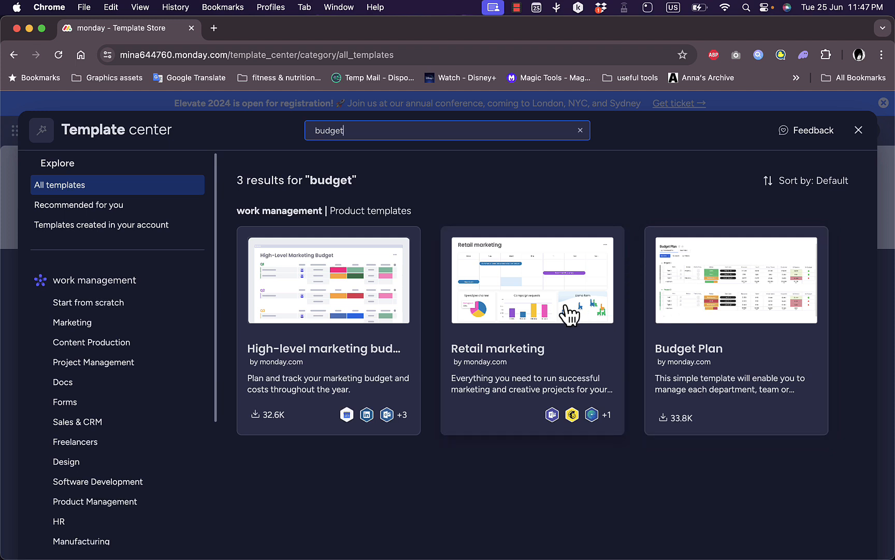
{"action": "mouse_move", "coordinate": [423, 318]}
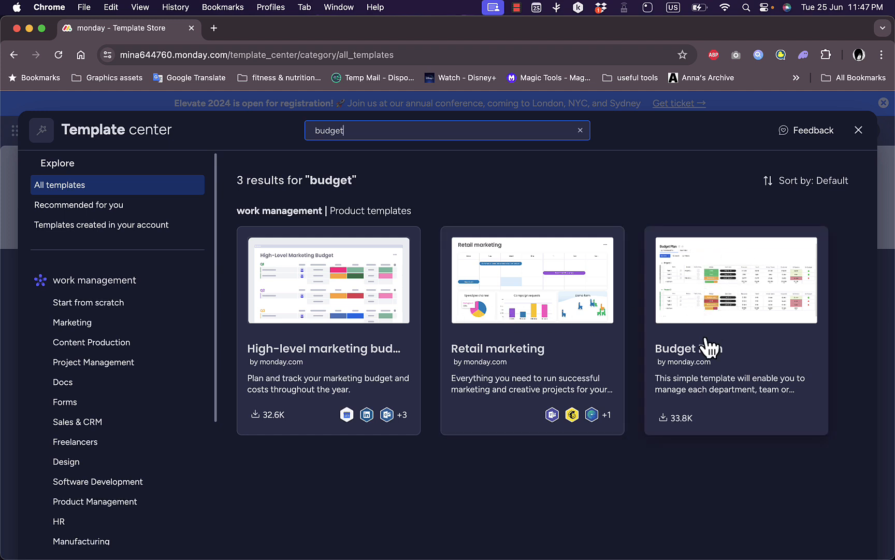
{"action": "mouse_move", "coordinate": [730, 299]}
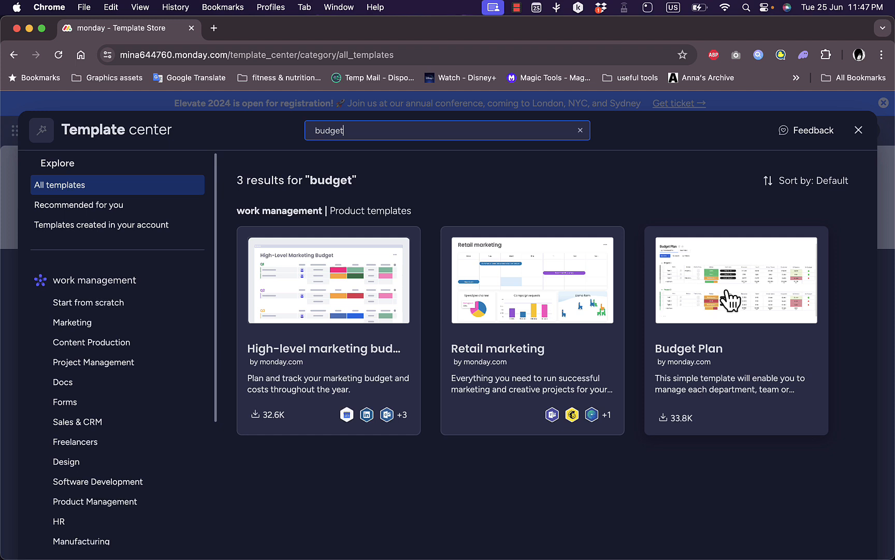
{"action": "left_click", "coordinate": [736, 280]}
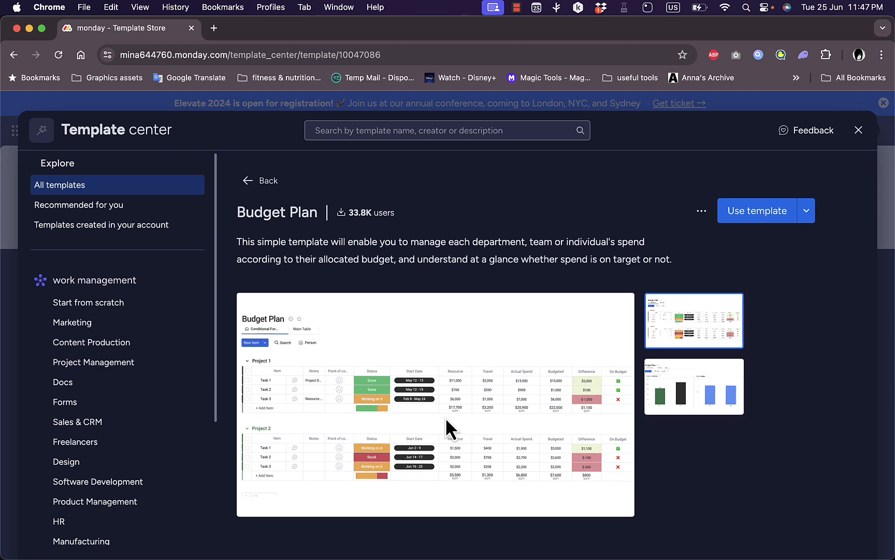
{"action": "mouse_move", "coordinate": [346, 238]}
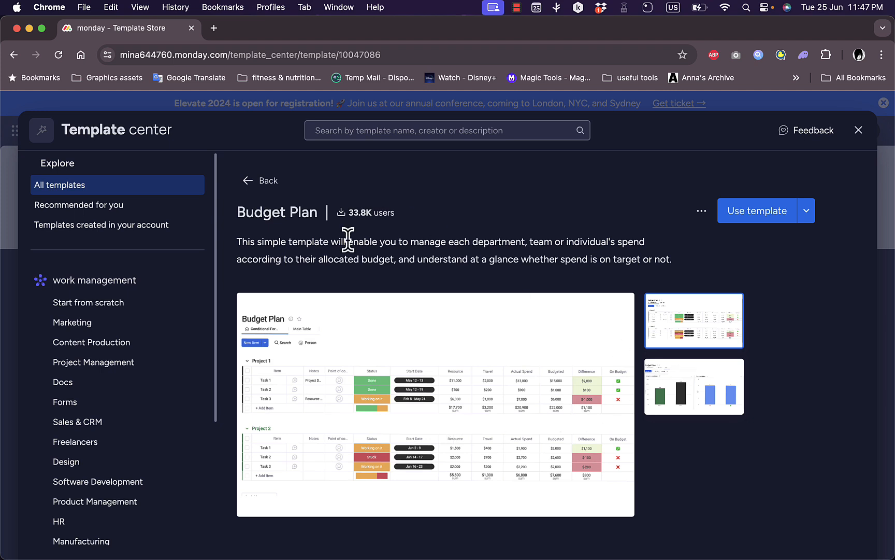
Step: Use the Budget Plan template to create a board in the Budget tracker workspace
{"action": "left_click", "coordinate": [757, 211]}
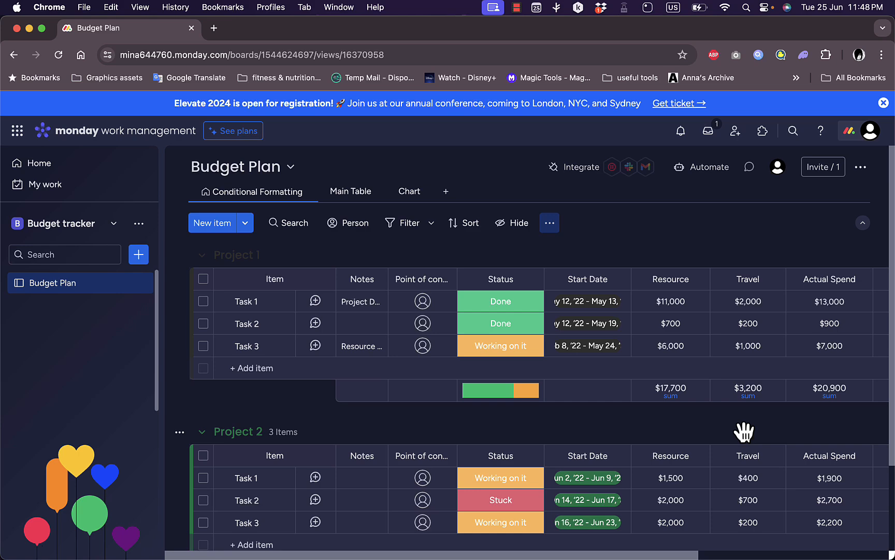
{"action": "scroll", "scroll_direction": "right", "scroll_amount": 3}
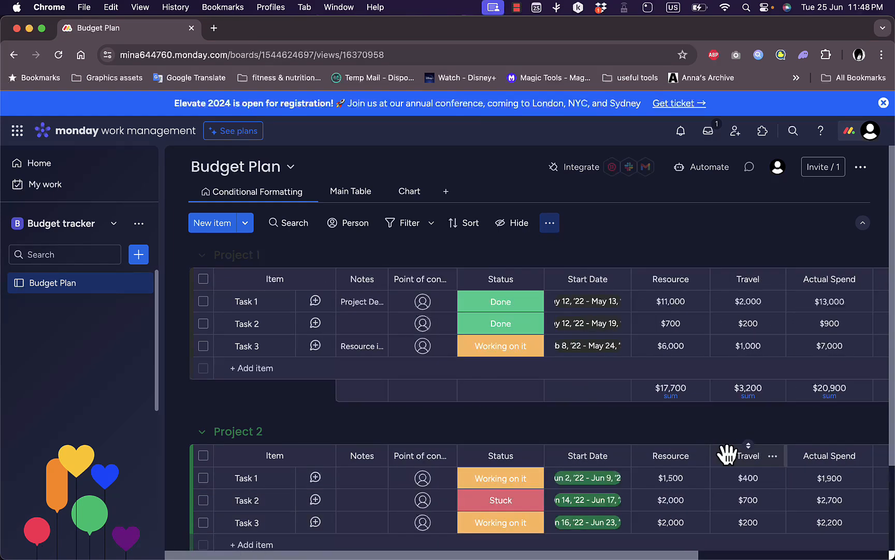
{"action": "left_click", "coordinate": [350, 192]}
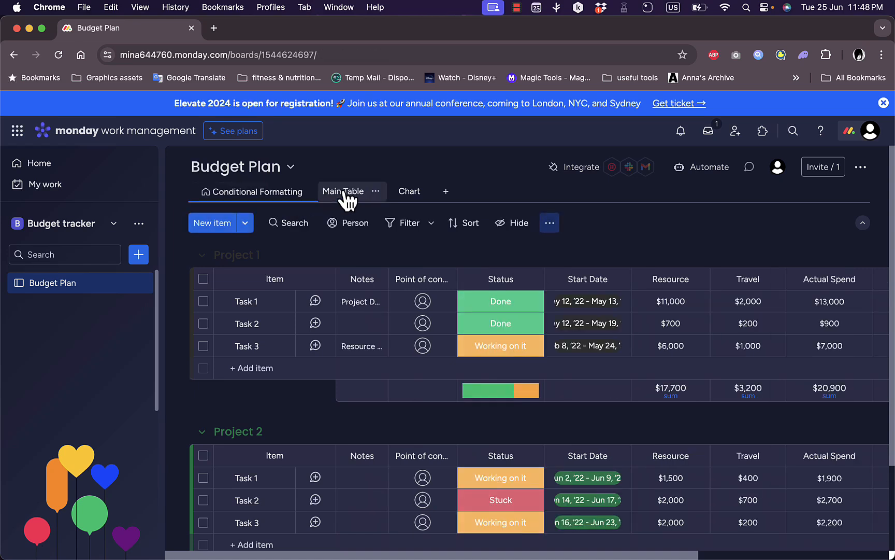
{"action": "left_click", "coordinate": [402, 191]}
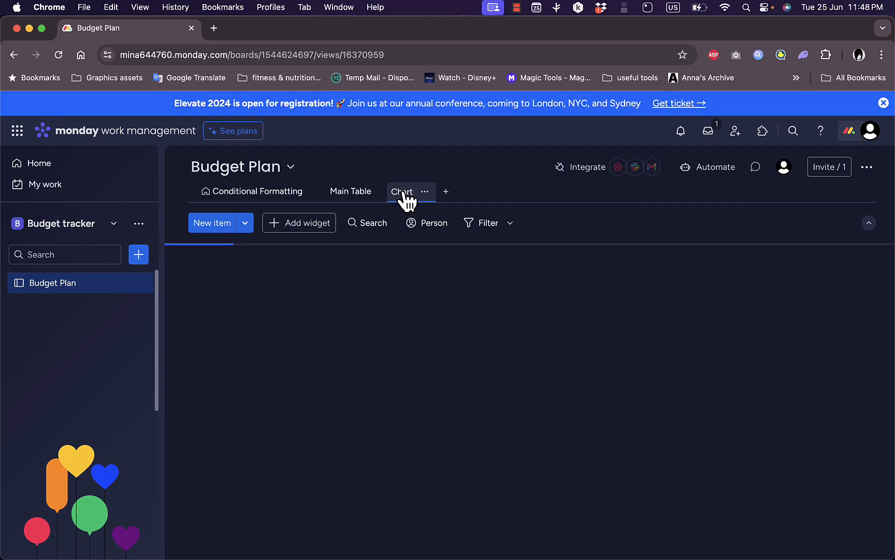
{"action": "left_click", "coordinate": [401, 191]}
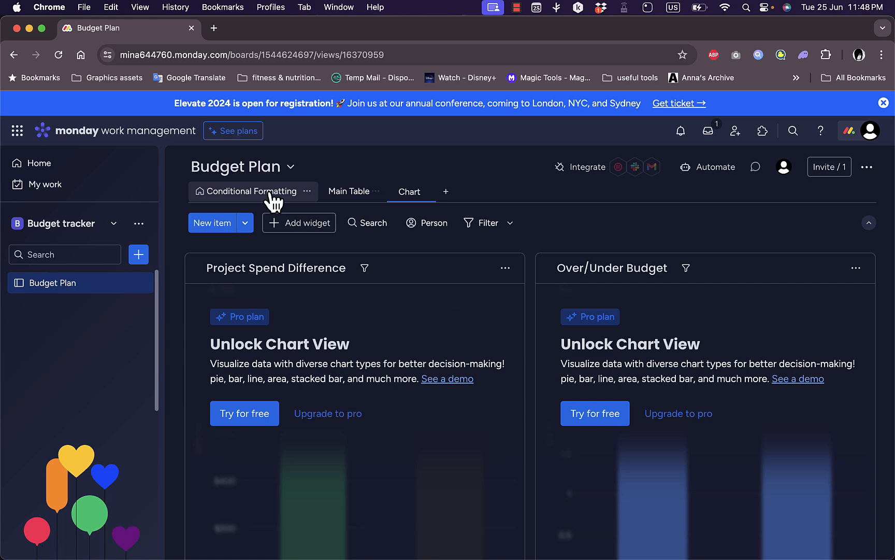
{"action": "left_click", "coordinate": [349, 192]}
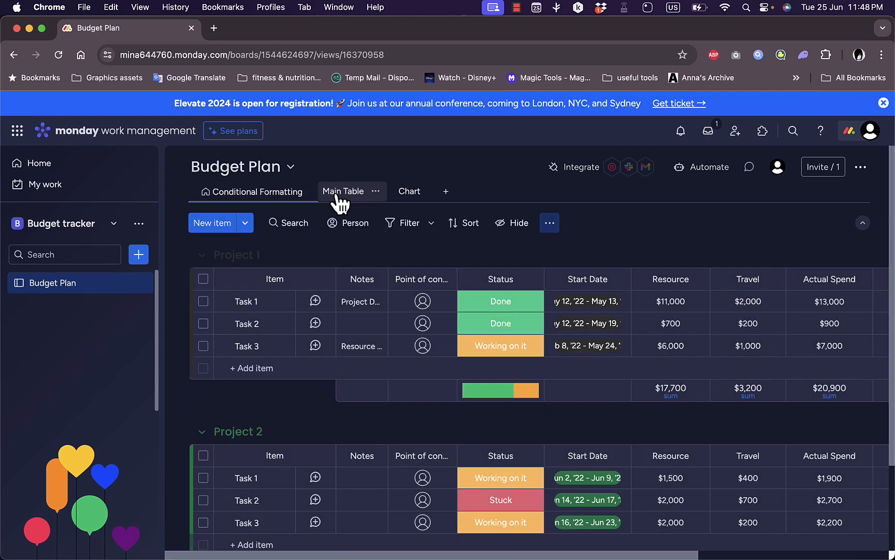
Step: Rename the Project 1 and Project 2 groups to 'home' and 'car'
{"action": "left_click", "coordinate": [254, 192]}
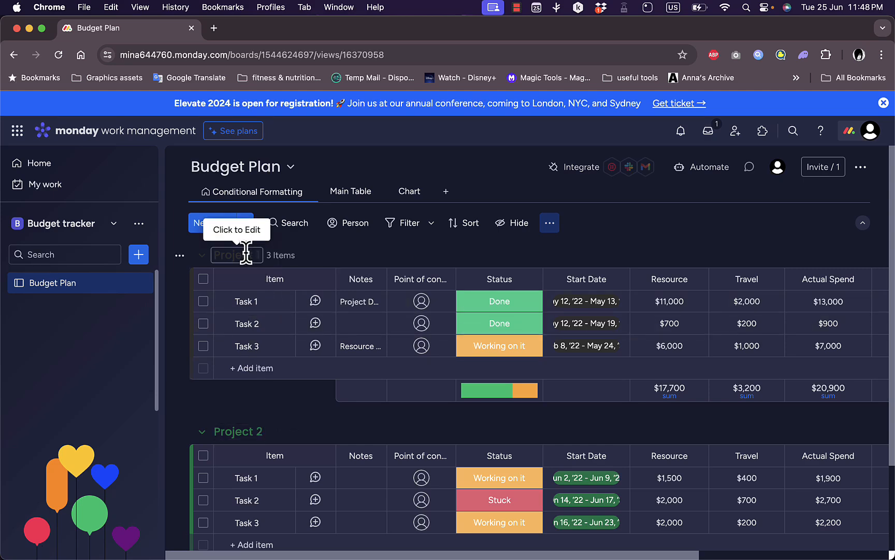
{"action": "left_click", "coordinate": [200, 255]}
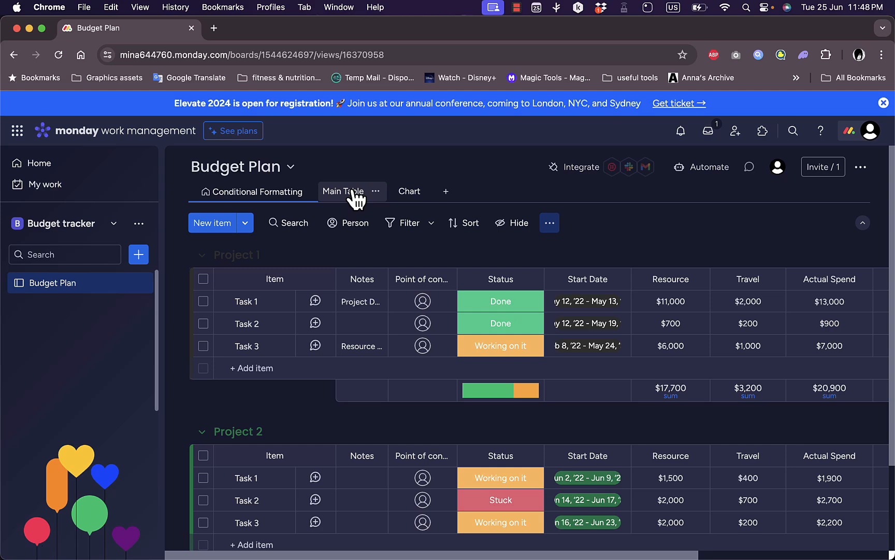
{"action": "left_click", "coordinate": [343, 191]}
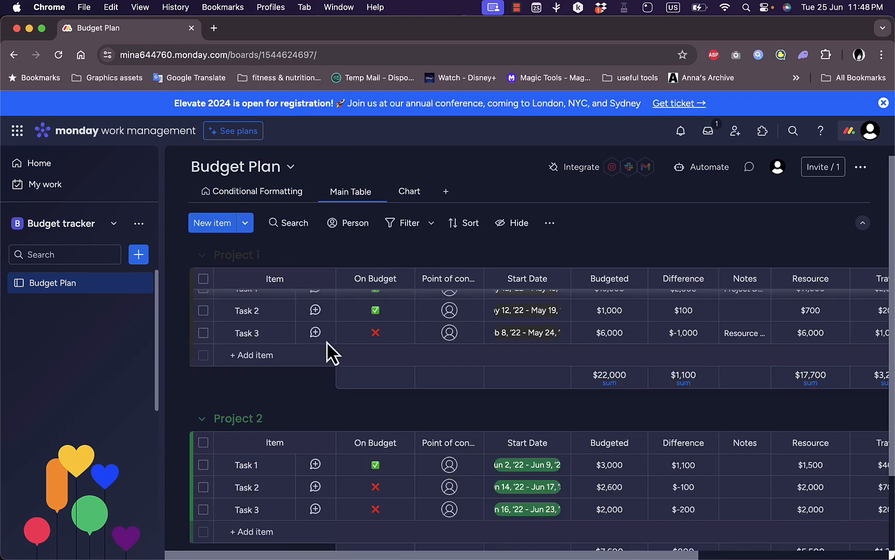
{"action": "left_click", "coordinate": [256, 192]}
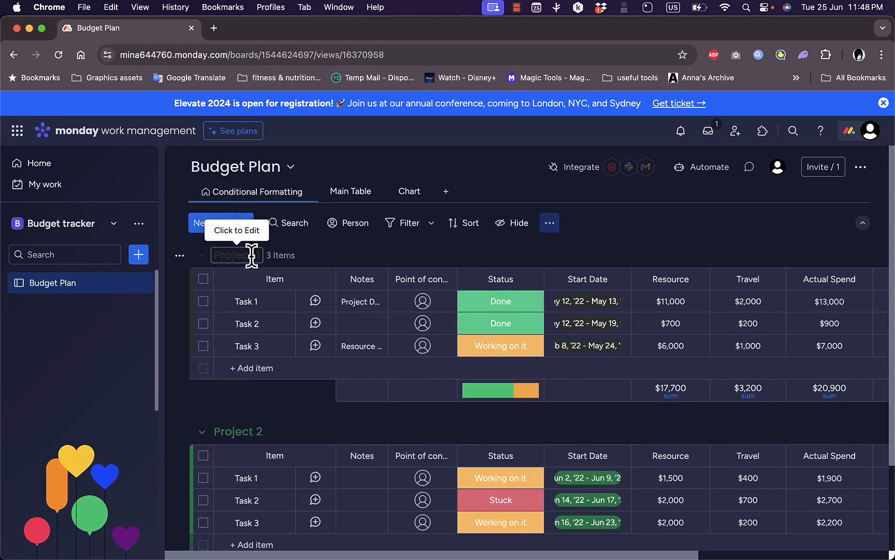
{"action": "left_click", "coordinate": [236, 255]}
{"action": "type", "text": "home"}
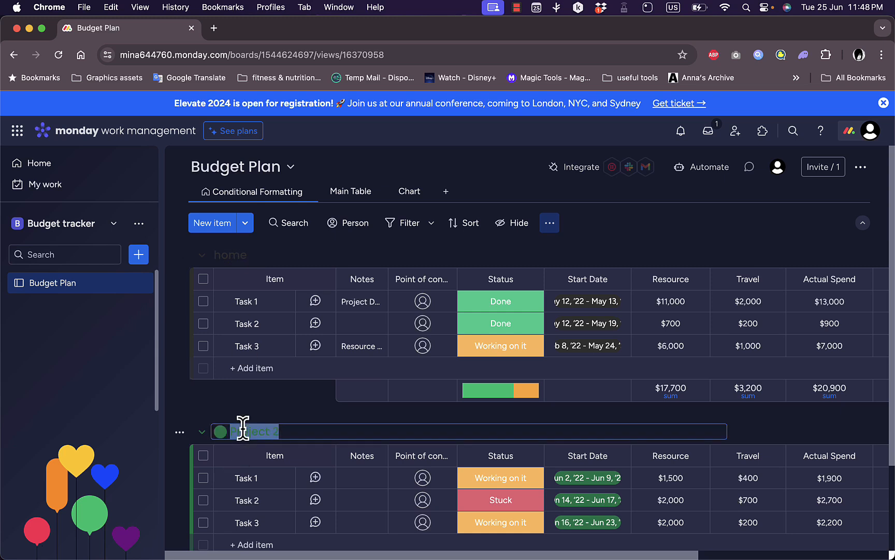
{"action": "type", "text": "co"}
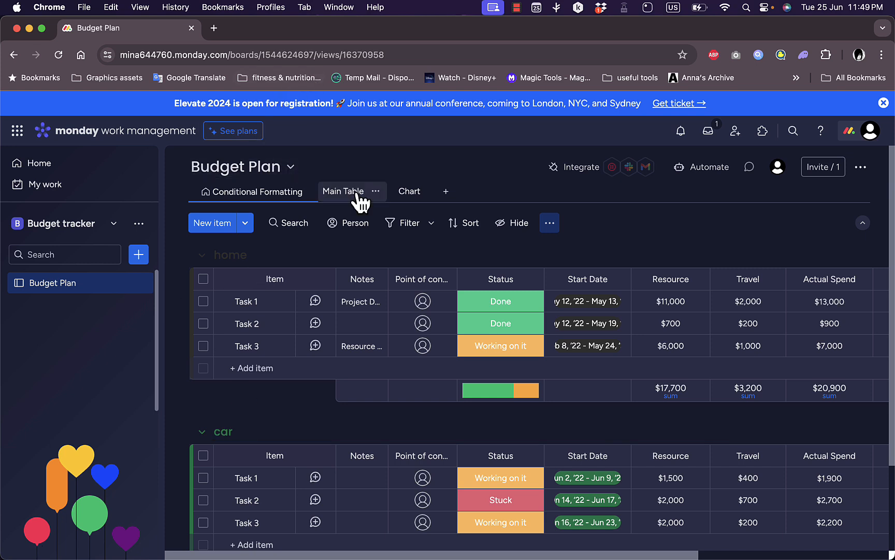
Step: Settle on the Main Table view showing the home and car groups with On Budget and Difference columns
{"action": "left_click", "coordinate": [343, 191]}
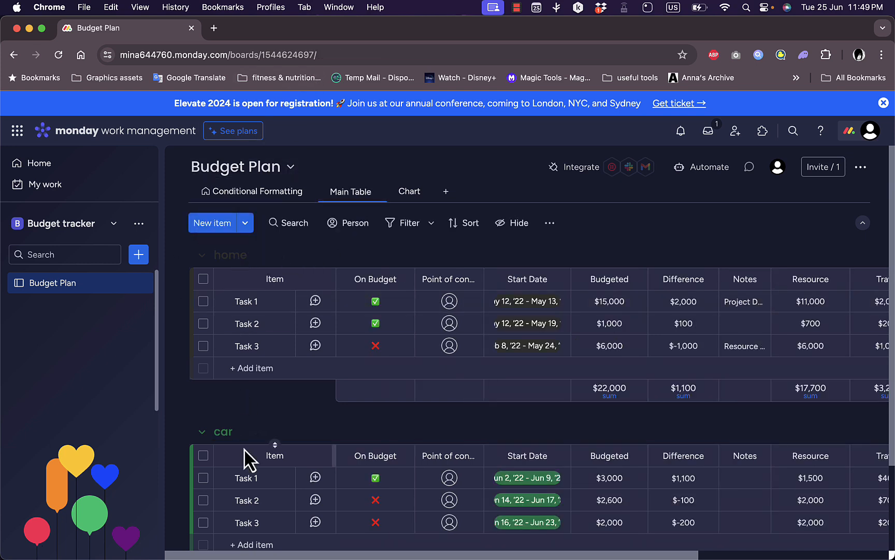
{"action": "left_click", "coordinate": [375, 301]}
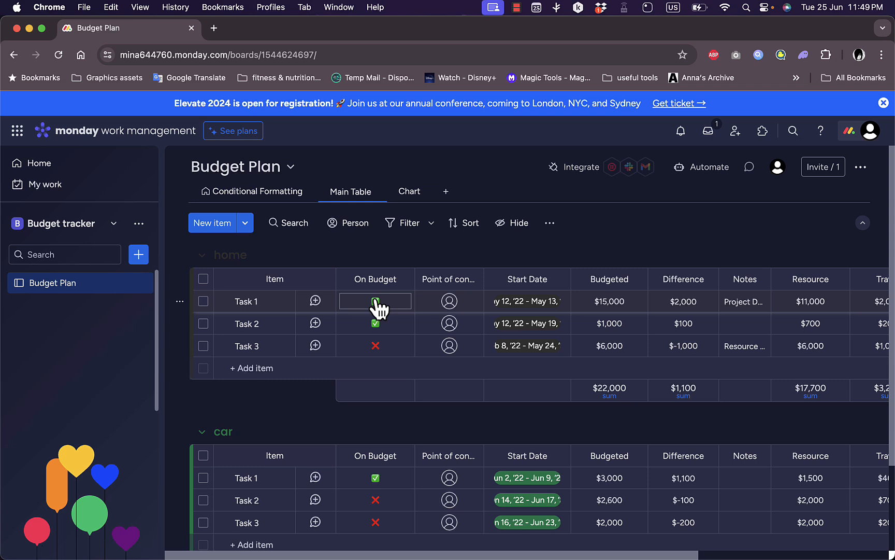
{"action": "left_click", "coordinate": [376, 301]}
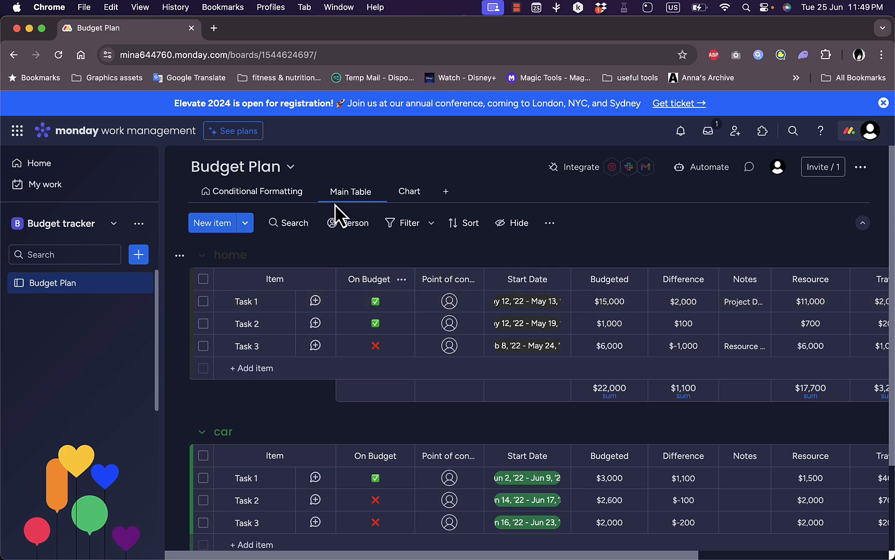
{"action": "left_click", "coordinate": [256, 192]}
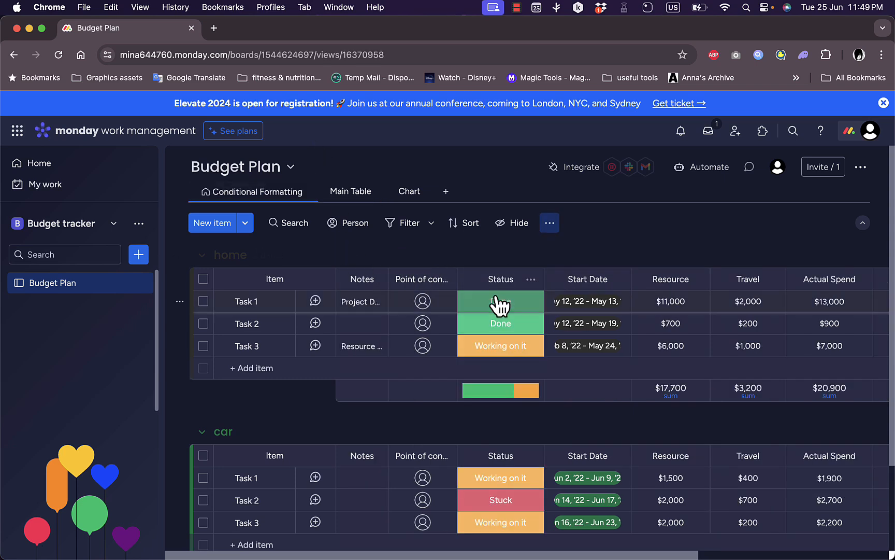
{"action": "left_click", "coordinate": [500, 301]}
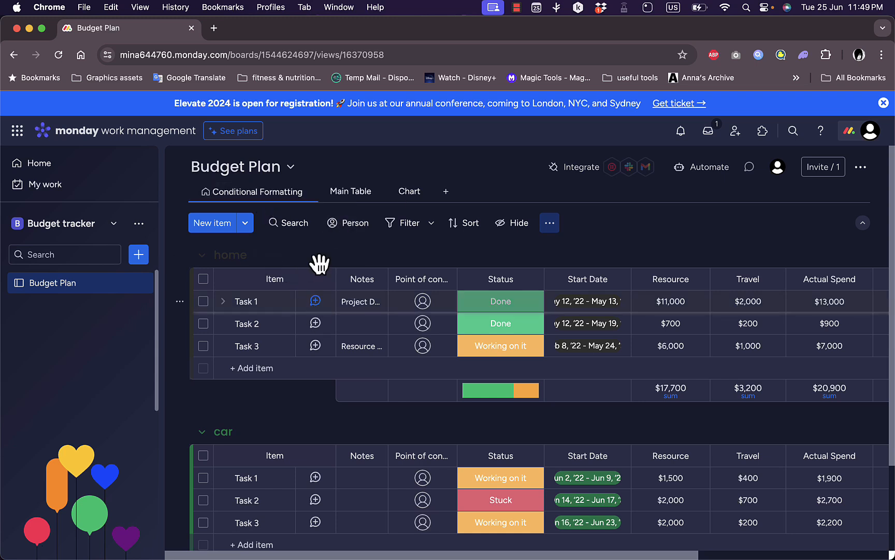
{"action": "left_click", "coordinate": [350, 191]}
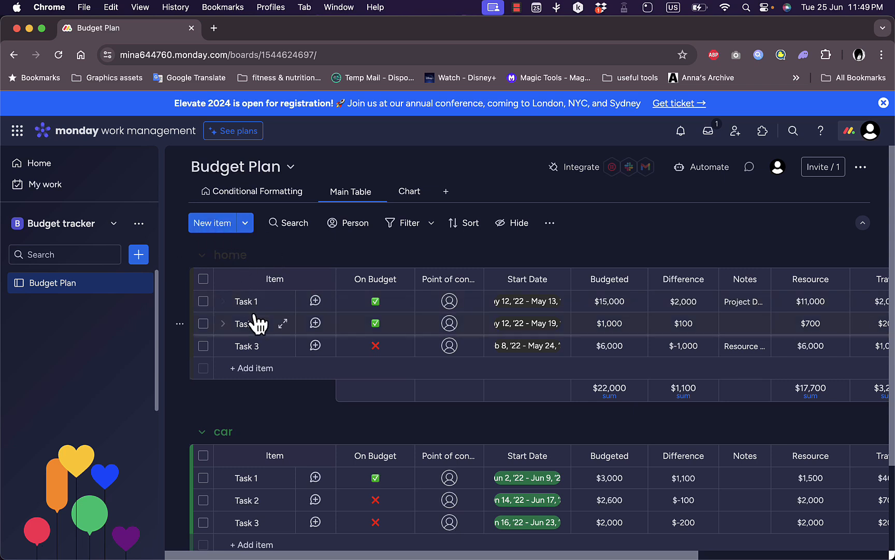
Step: Rename the home group's tasks to groceries, electricity and maintenance
{"action": "left_click", "coordinate": [245, 301]}
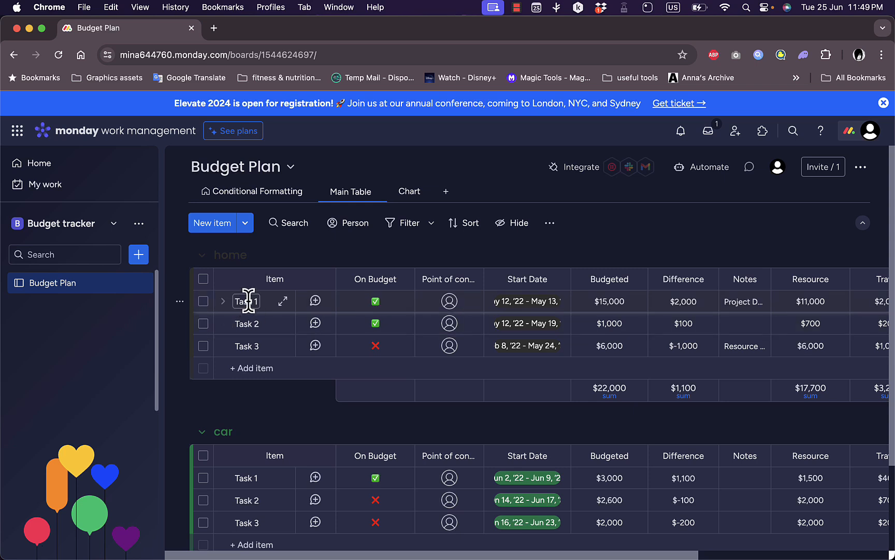
{"action": "left_click", "coordinate": [246, 301]}
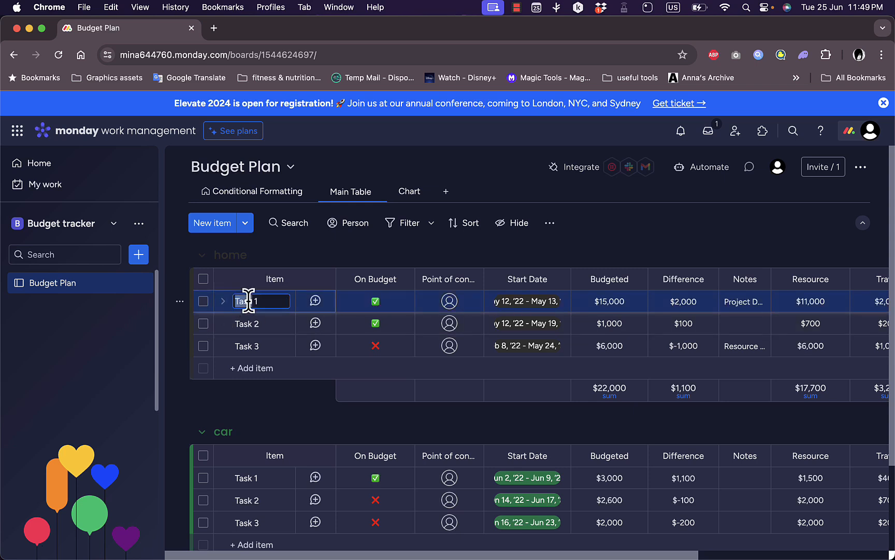
{"action": "type", "text": "grocerie"}
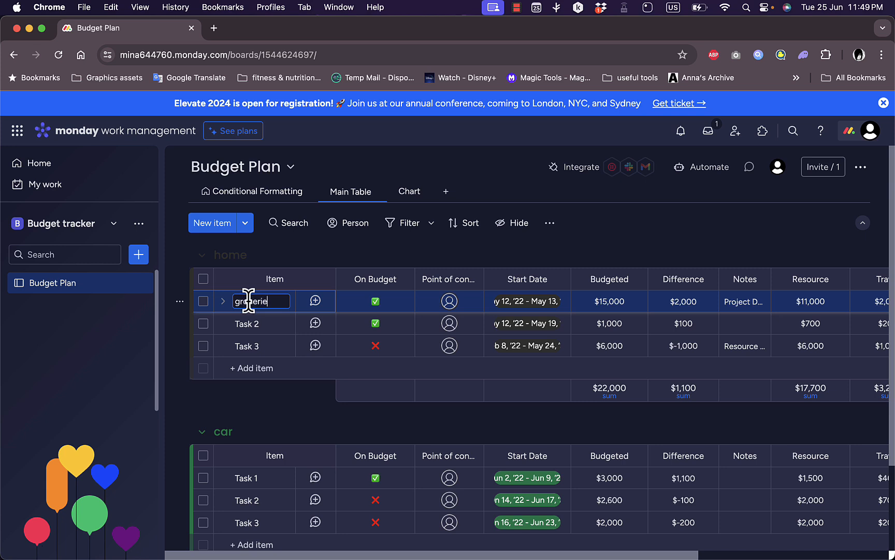
{"action": "left_click", "coordinate": [261, 323]}
{"action": "type", "text": "e"}
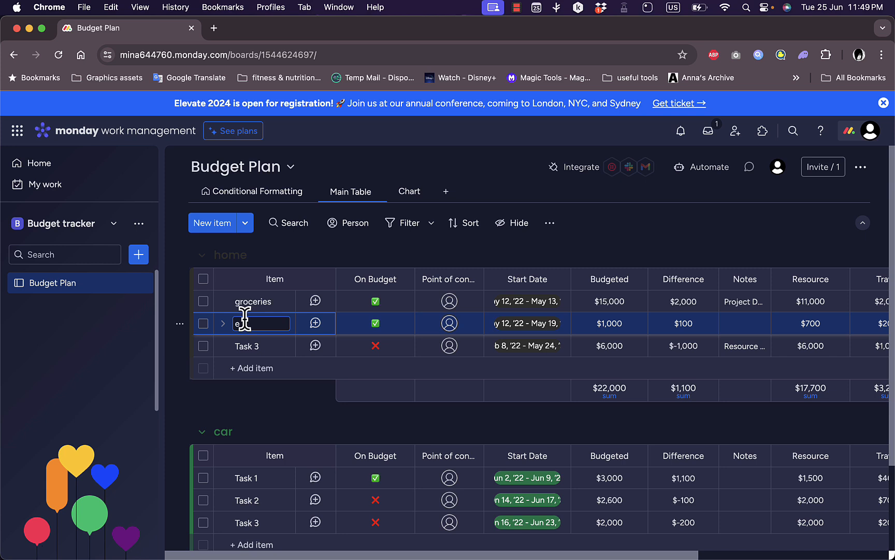
{"action": "type", "text": "ctricity"}
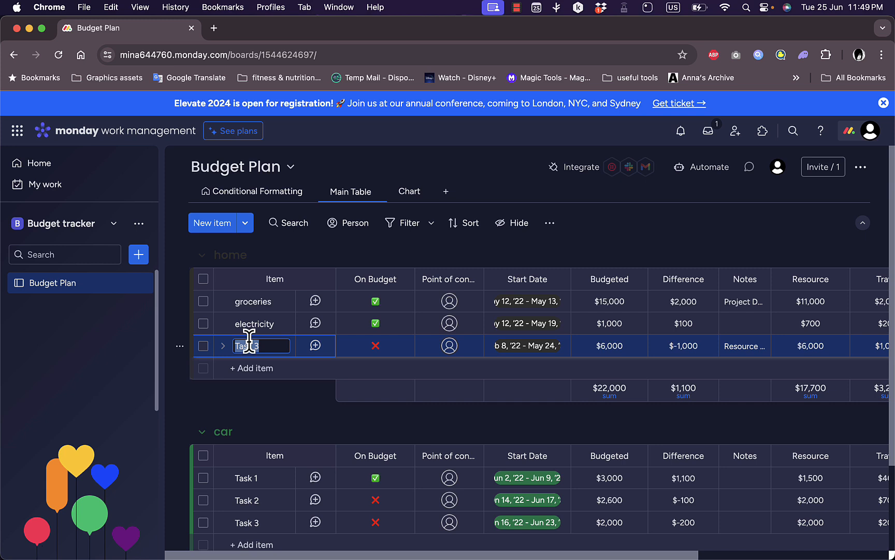
{"action": "type", "text": "m"}
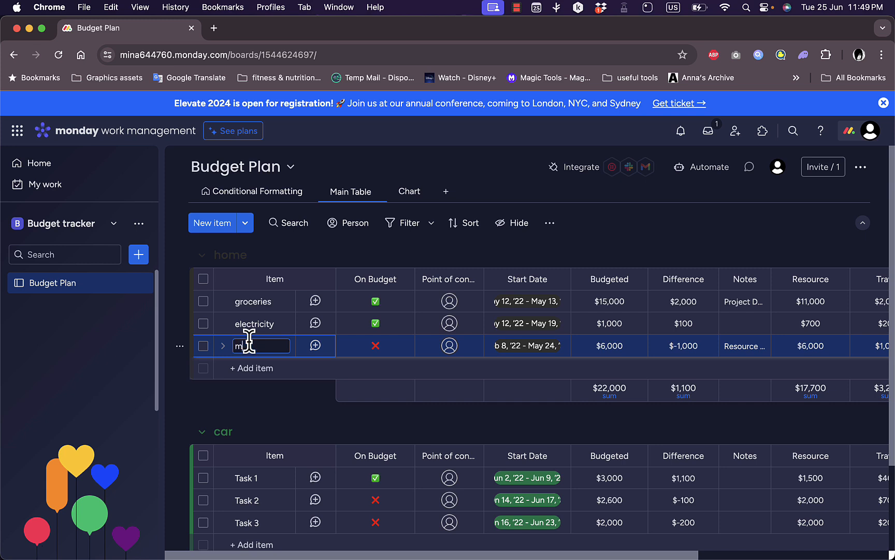
{"action": "type", "text": "a"}
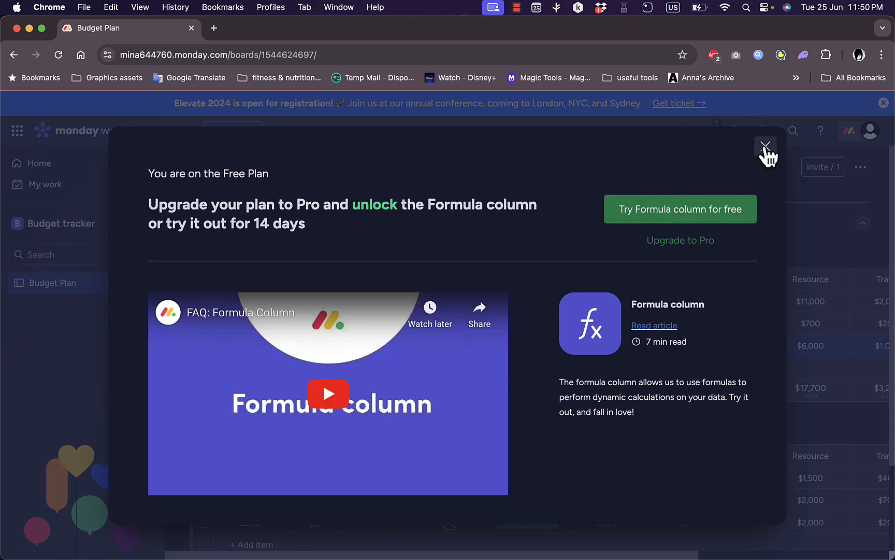
{"action": "left_click", "coordinate": [765, 145]}
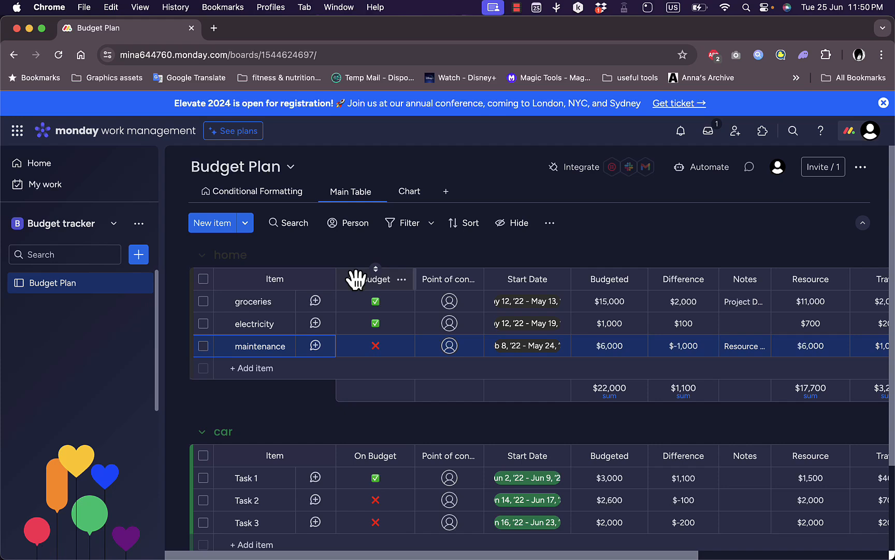
{"action": "left_click", "coordinate": [375, 268]}
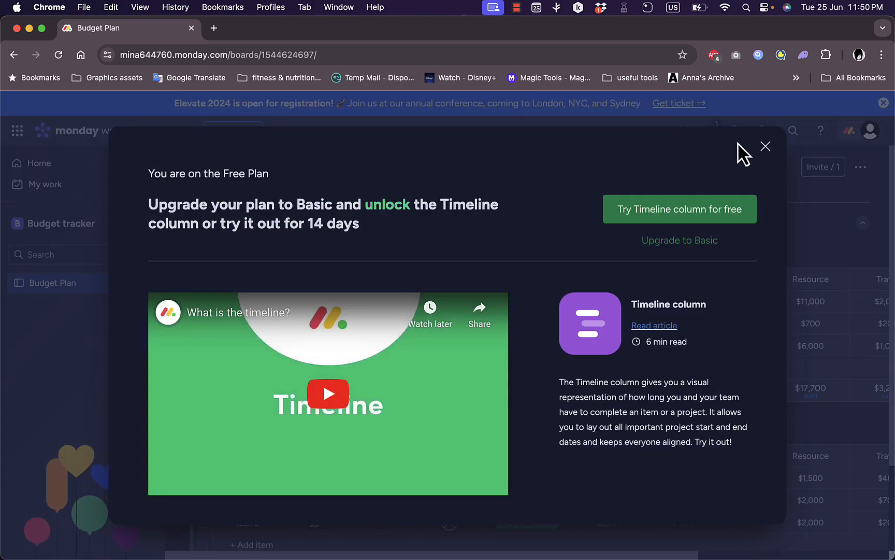
{"action": "left_click", "coordinate": [766, 147]}
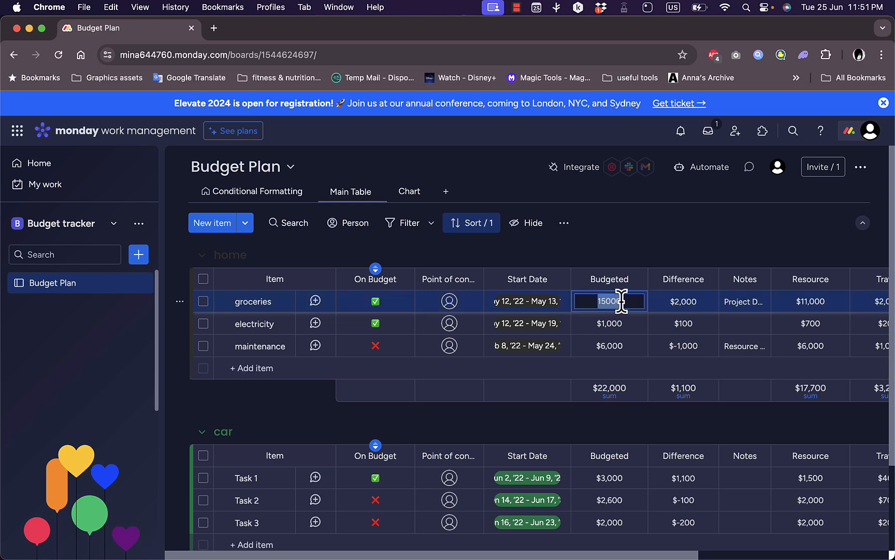
Step: Enter Budgeted amounts of $2,000, $500 and $1,000 for groceries, electricity and maintenance
{"action": "type", "text": "2,"}
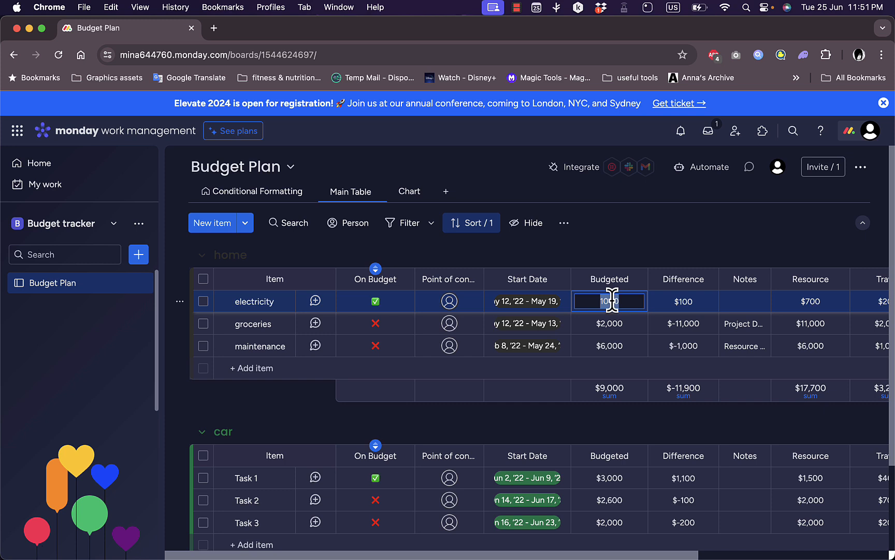
{"action": "left_click", "coordinate": [609, 345]}
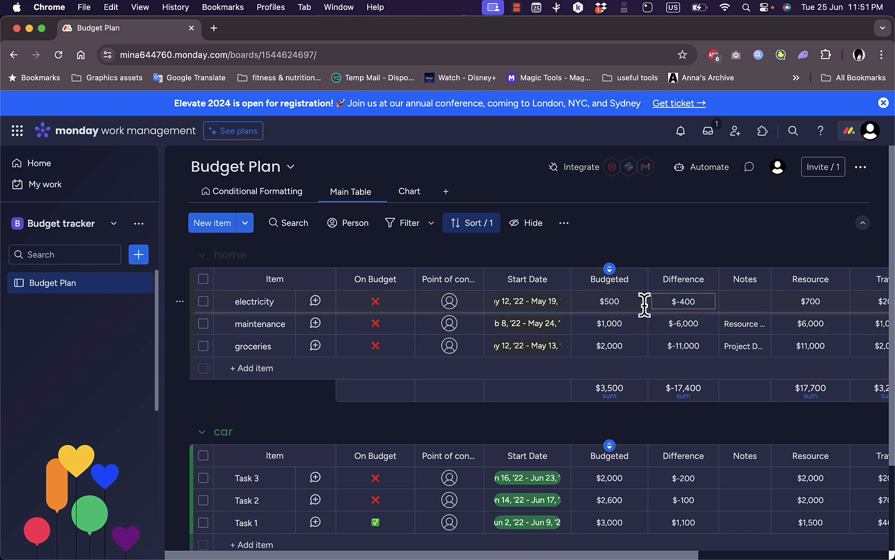
{"action": "left_click", "coordinate": [608, 301]}
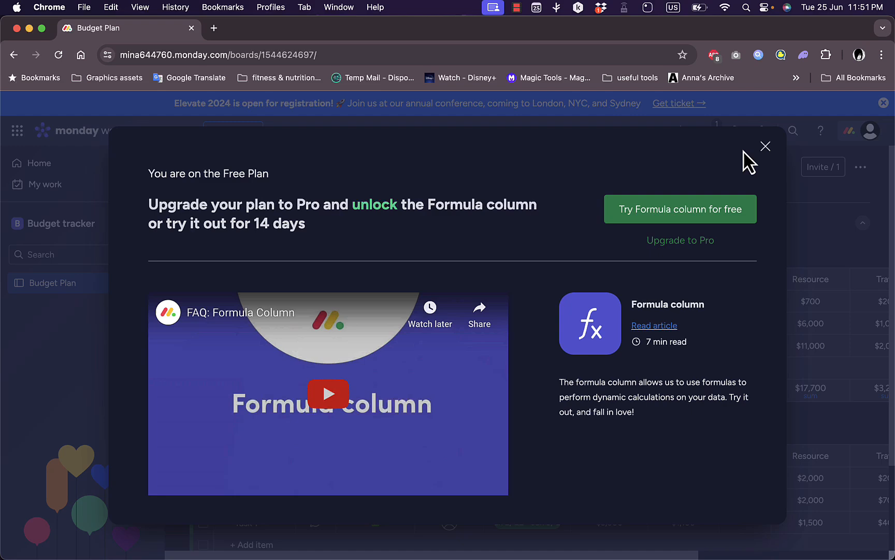
Step: Dismiss the Formula upgrade offer and return to the Conditional Formatting view with red negative Differences
{"action": "left_click", "coordinate": [766, 146]}
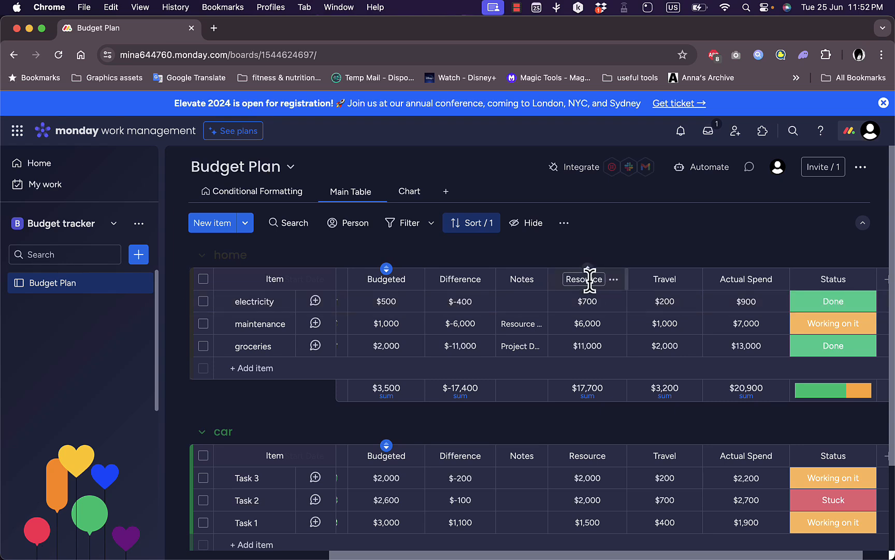
{"action": "left_click", "coordinate": [664, 300]}
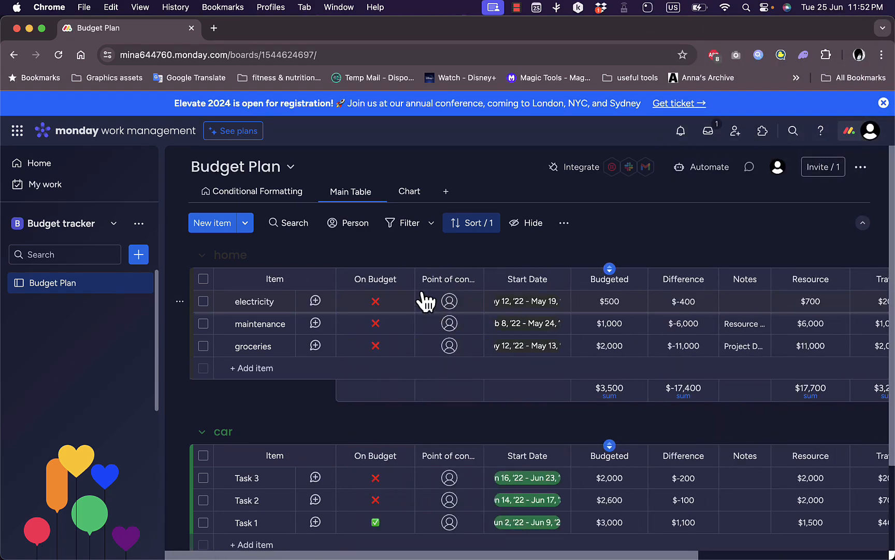
{"action": "left_click", "coordinate": [256, 191]}
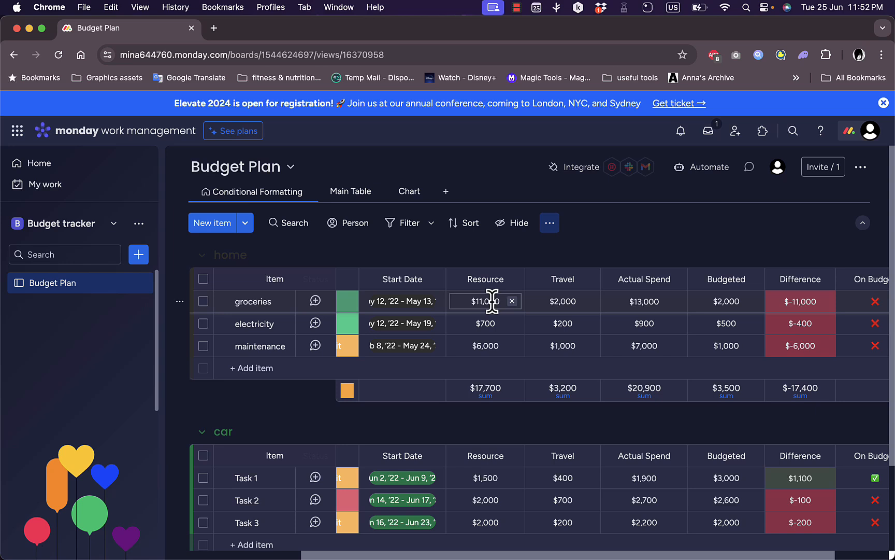
{"action": "left_click", "coordinate": [645, 300]}
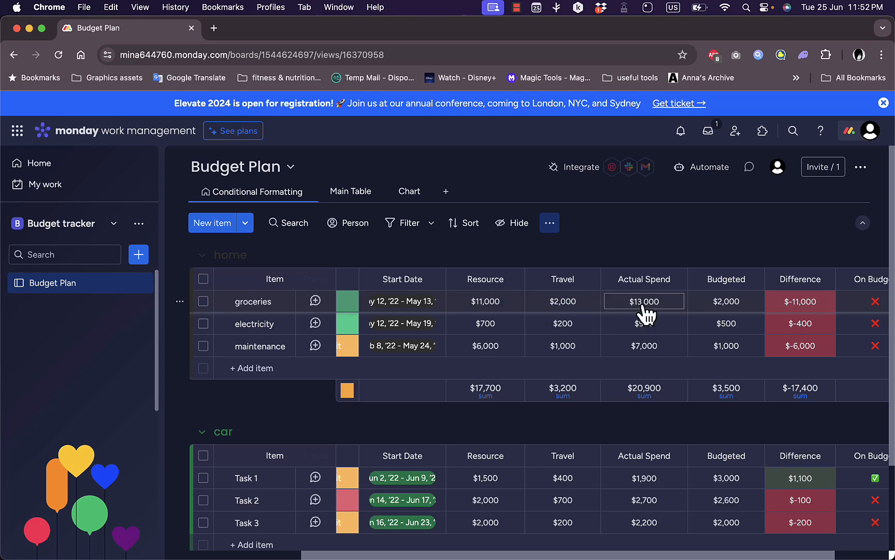
{"action": "left_click", "coordinate": [726, 301]}
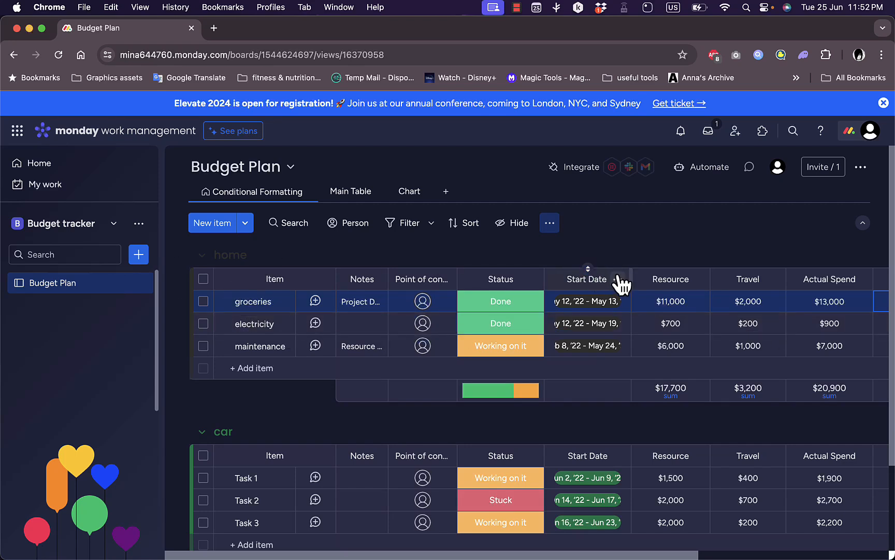
Step: Delete the Start Date column from the Budget Plan board and confirm the removal
{"action": "left_click", "coordinate": [617, 278]}
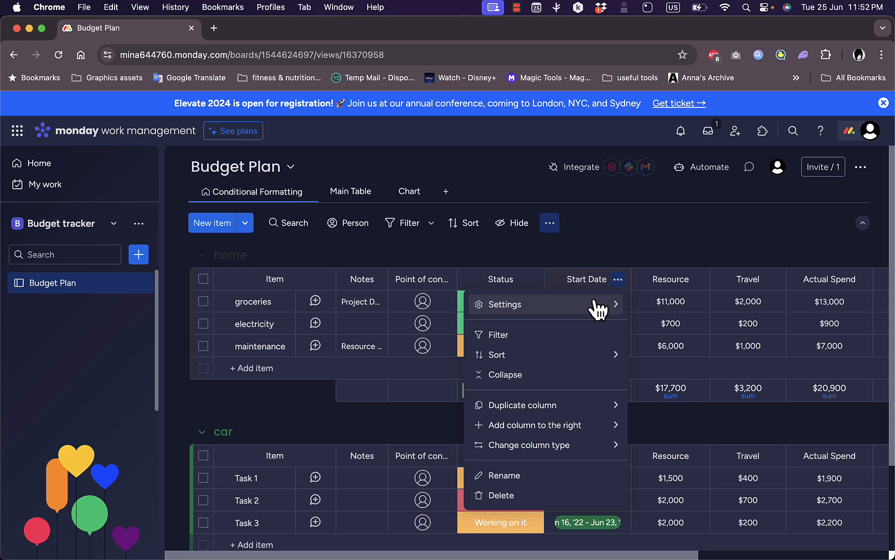
{"action": "left_click", "coordinate": [500, 496]}
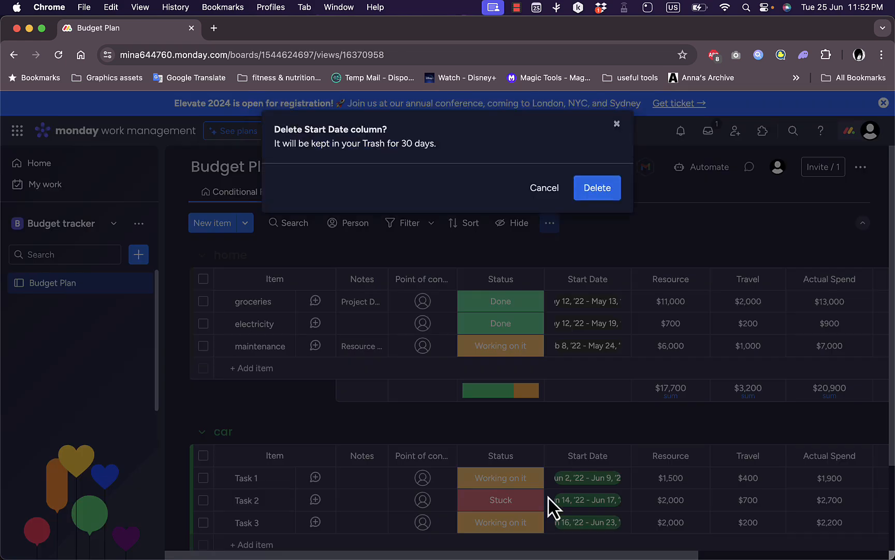
{"action": "left_click", "coordinate": [597, 188]}
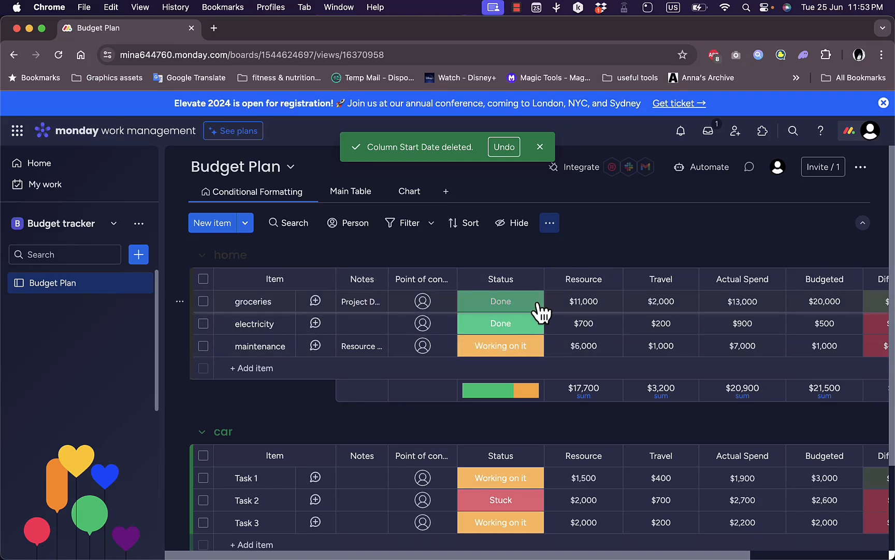
{"action": "mouse_move", "coordinate": [505, 354]}
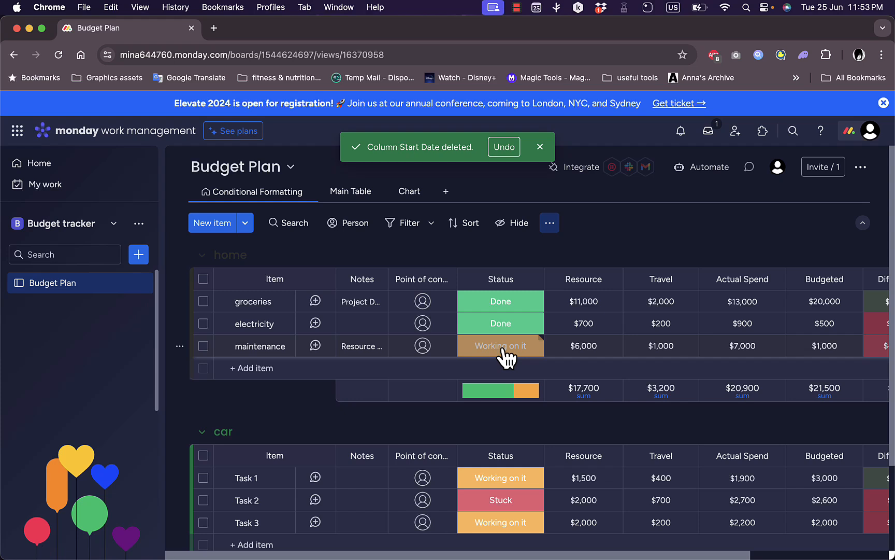
{"action": "left_click", "coordinate": [500, 345]}
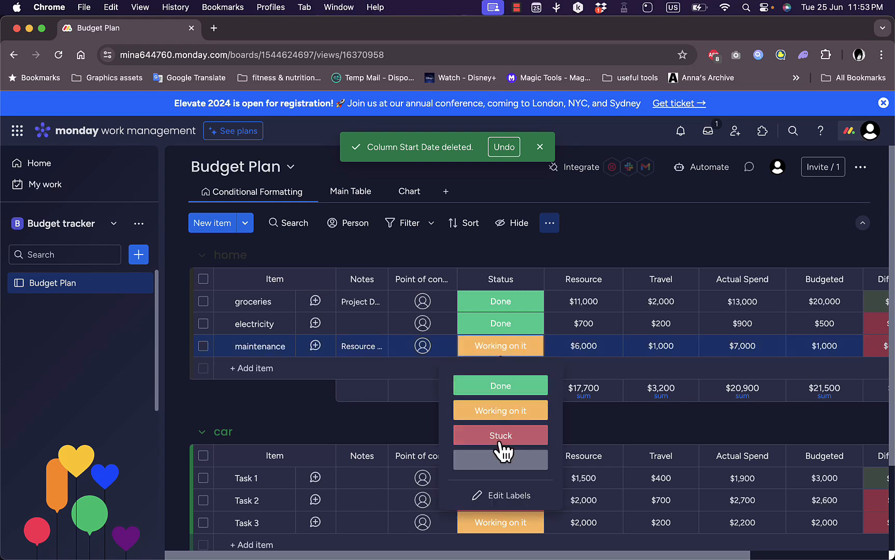
{"action": "mouse_move", "coordinate": [500, 495]}
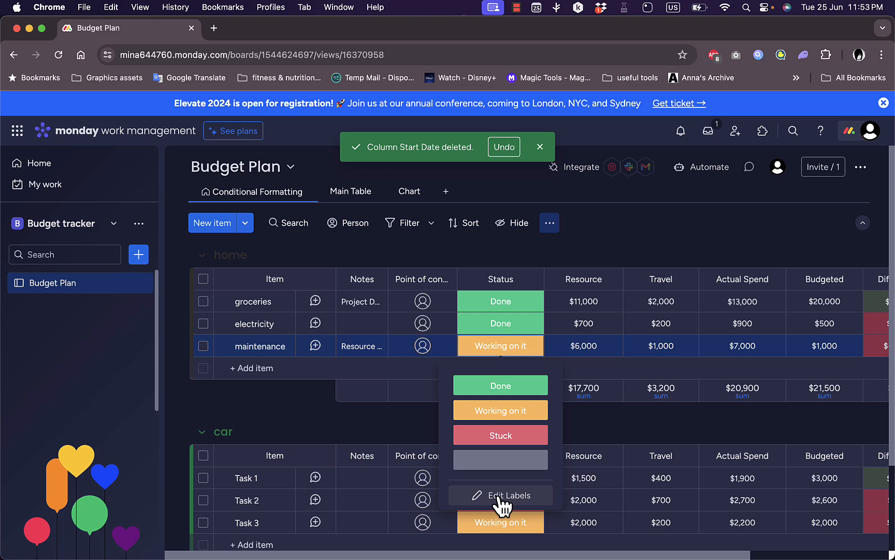
{"action": "mouse_move", "coordinate": [431, 446]}
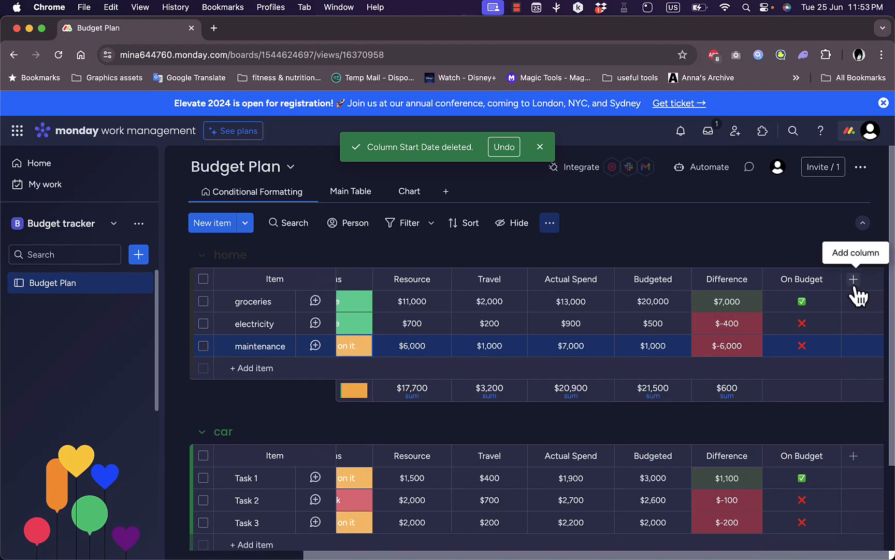
Step: Add an empty Text column to the table, then bring up the More columns catalogue
{"action": "left_click", "coordinate": [853, 279]}
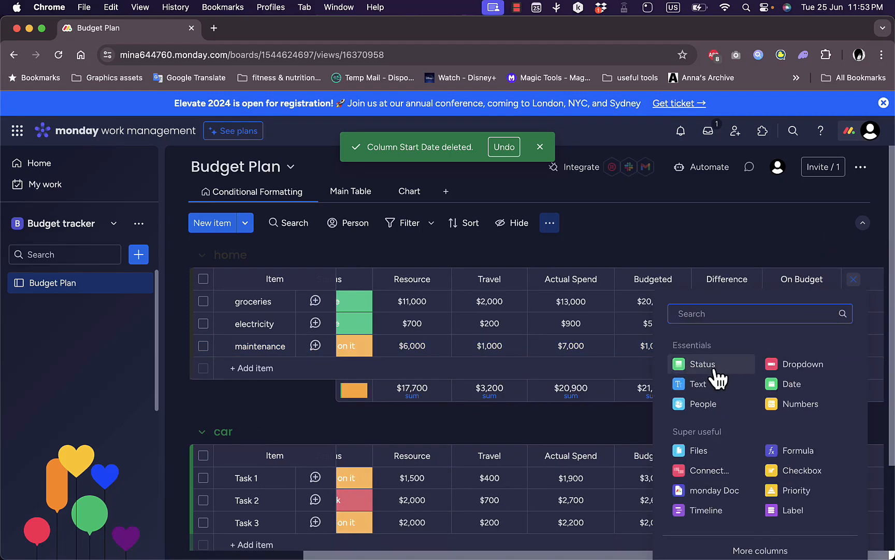
{"action": "left_click", "coordinate": [697, 384]}
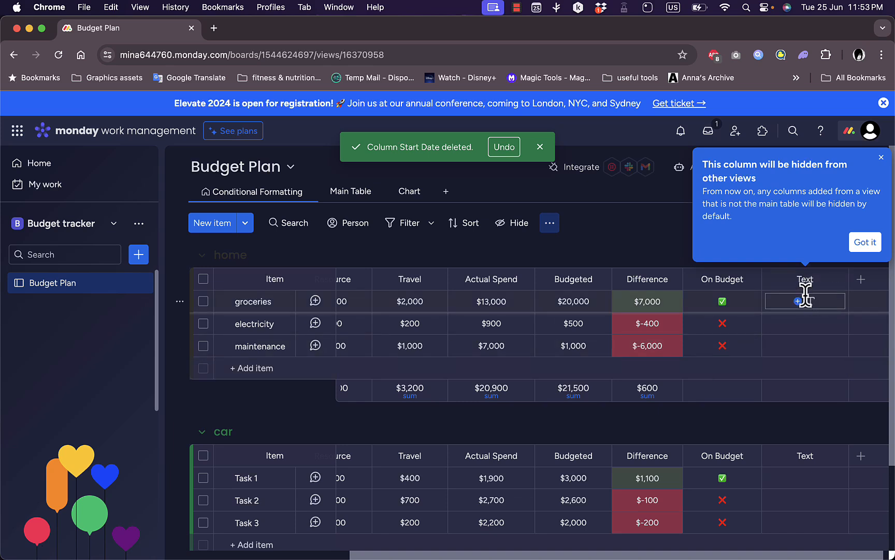
{"action": "left_click", "coordinate": [805, 301]}
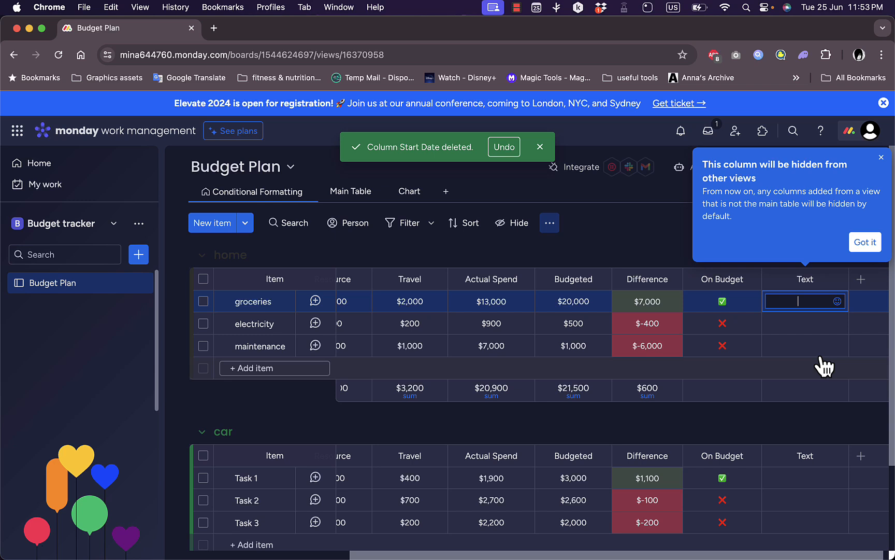
{"action": "left_click", "coordinate": [861, 279]}
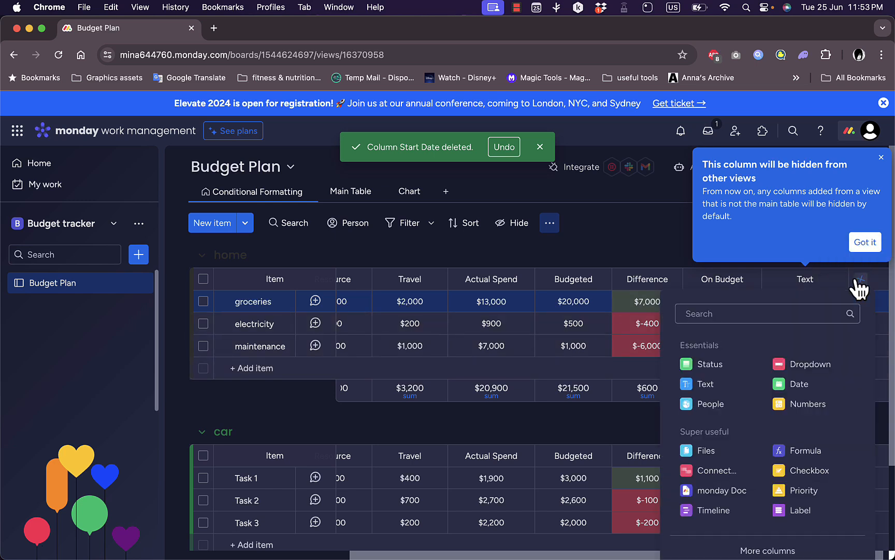
{"action": "mouse_move", "coordinate": [805, 364]}
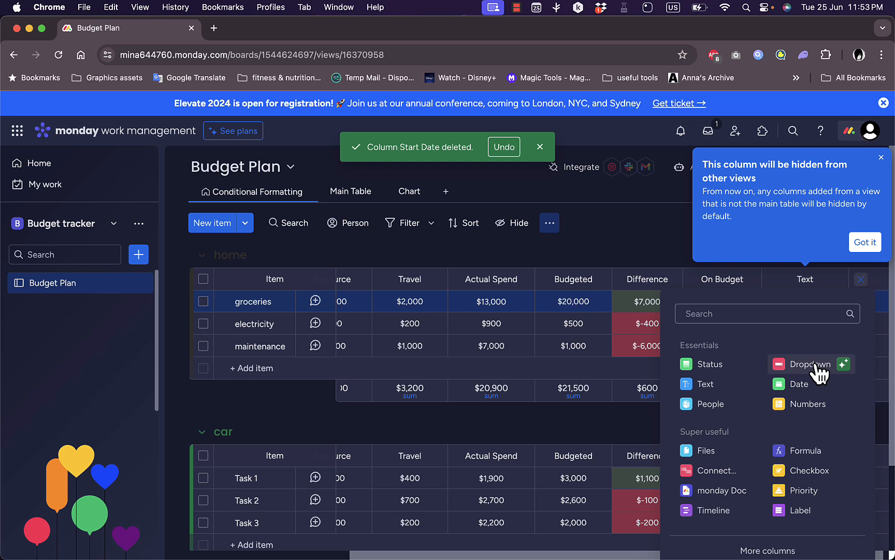
{"action": "mouse_move", "coordinate": [845, 375]}
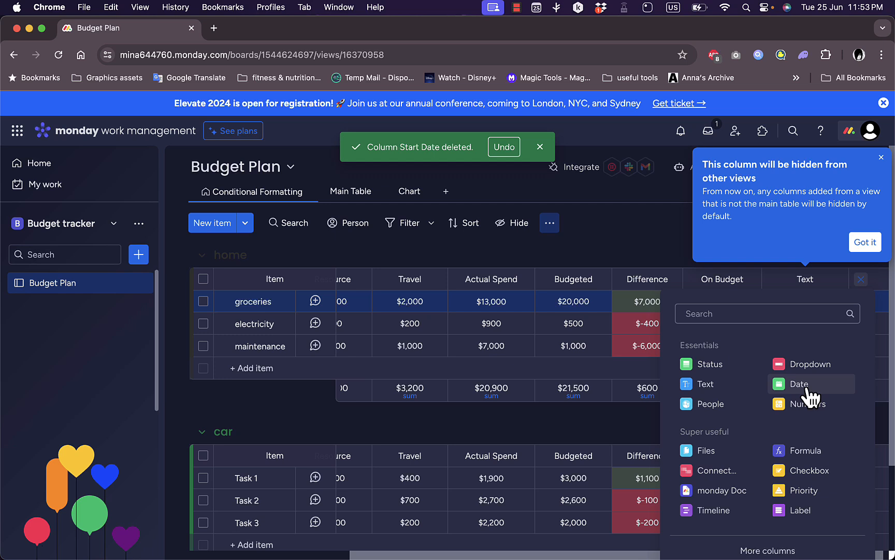
{"action": "mouse_move", "coordinate": [809, 404]}
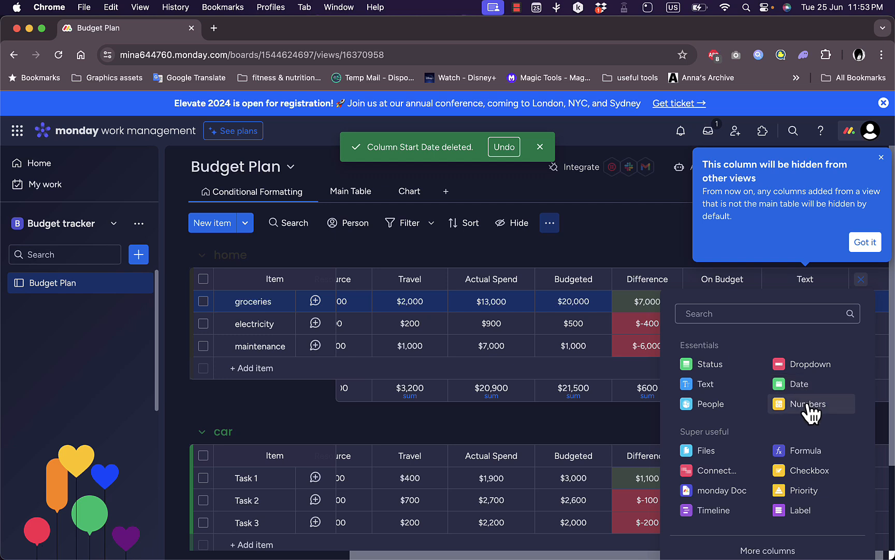
{"action": "mouse_move", "coordinate": [707, 451]}
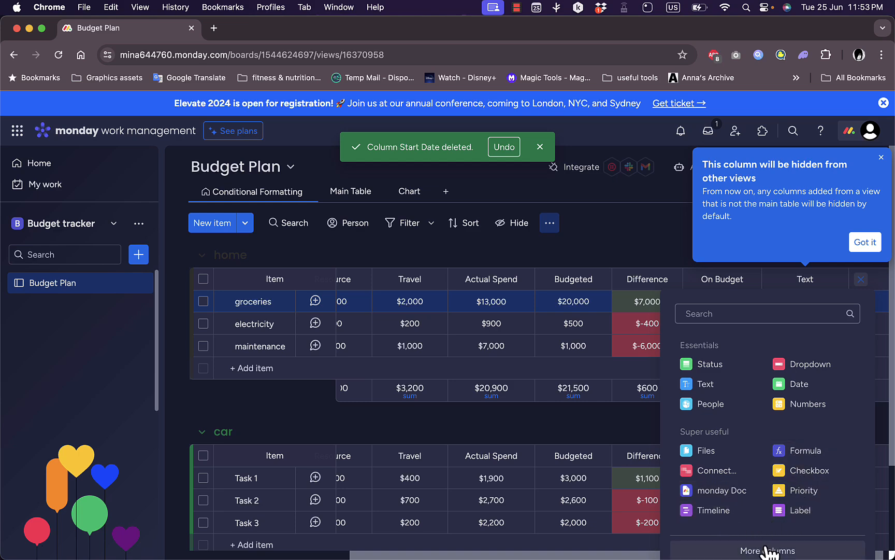
{"action": "left_click", "coordinate": [768, 550]}
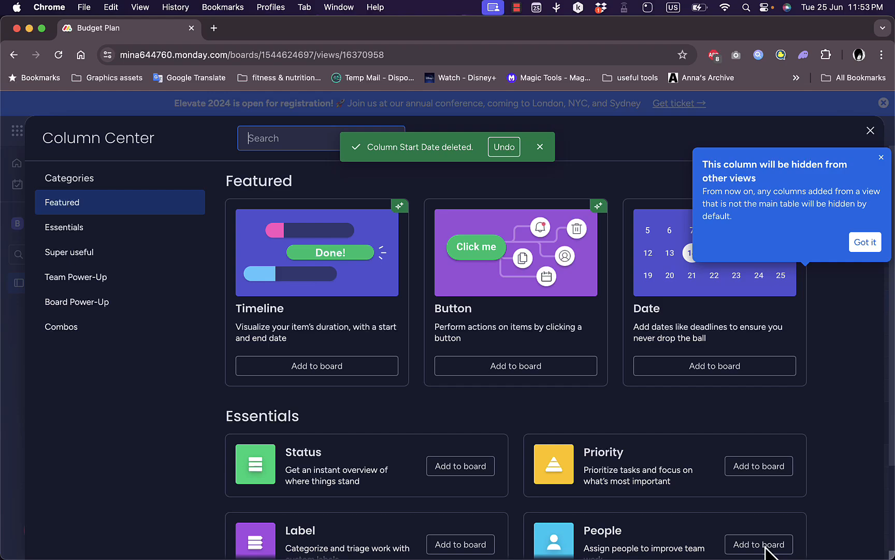
Step: Browse the Team Power-Up and featured column types, then close the Column Center without adding anything
{"action": "left_click", "coordinate": [75, 277]}
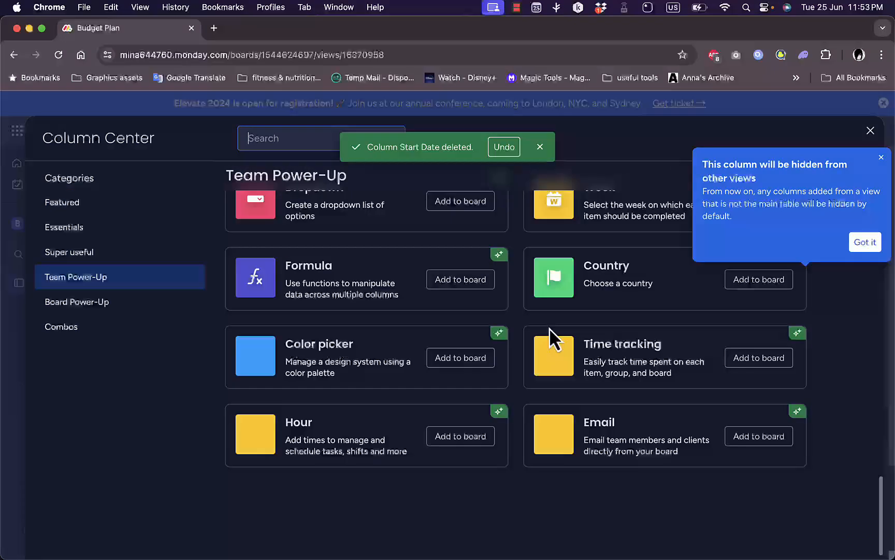
{"action": "left_click", "coordinate": [62, 202]}
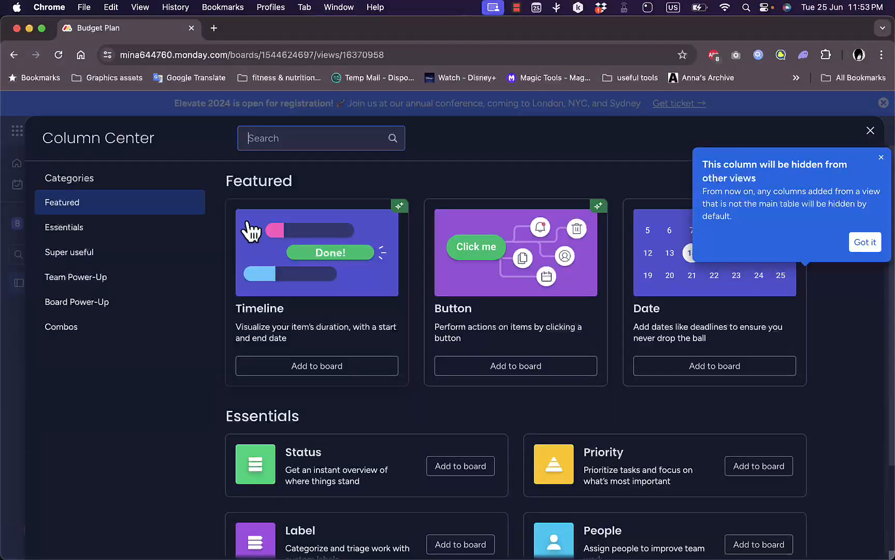
{"action": "mouse_move", "coordinate": [840, 122]}
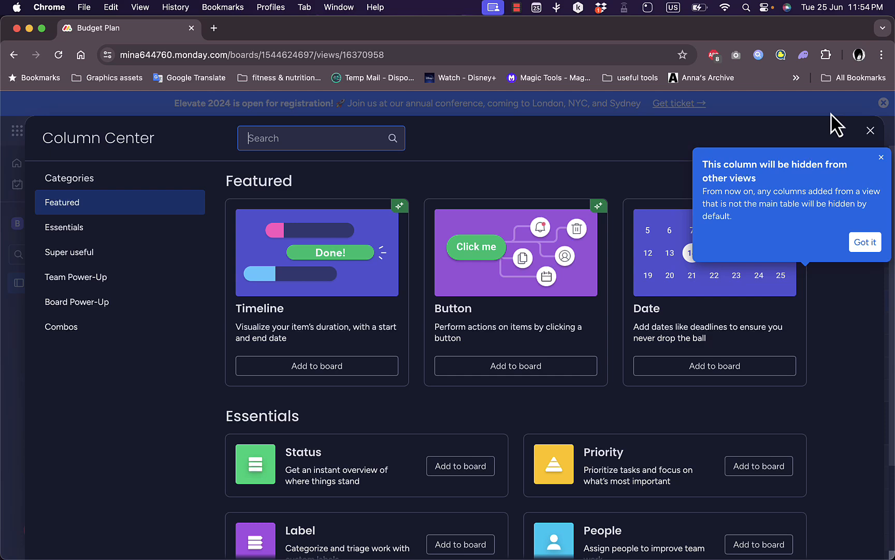
{"action": "left_click", "coordinate": [870, 130]}
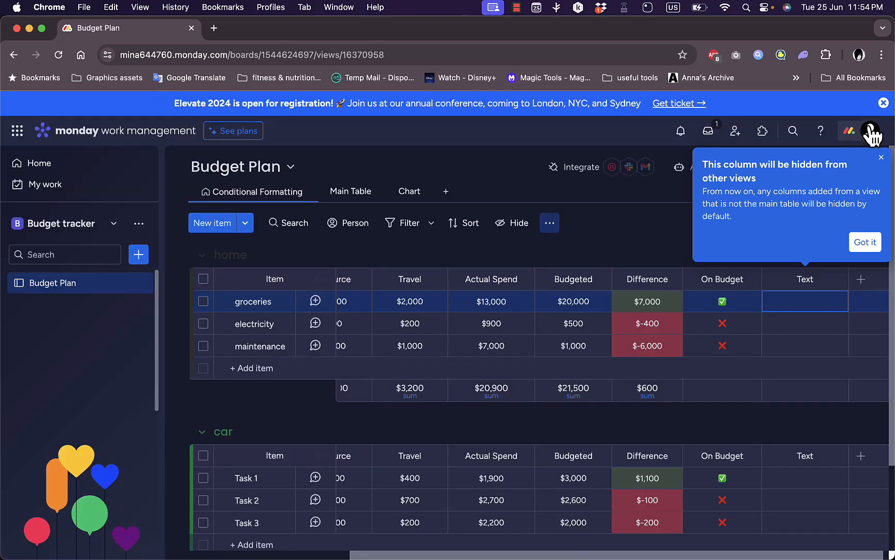
{"action": "mouse_move", "coordinate": [868, 130]}
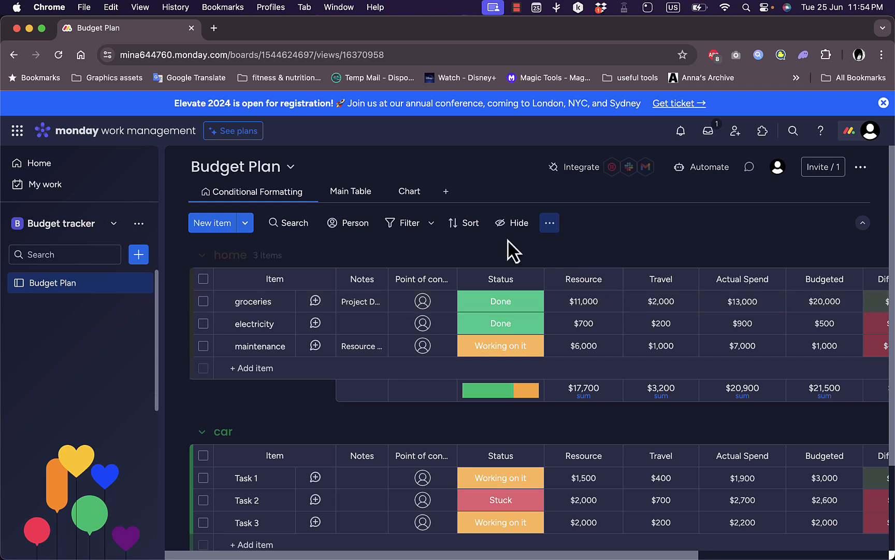
Step: Create a Kanban view grouping items into Done, Working on it, Stuck and Blank
{"action": "left_click", "coordinate": [446, 191]}
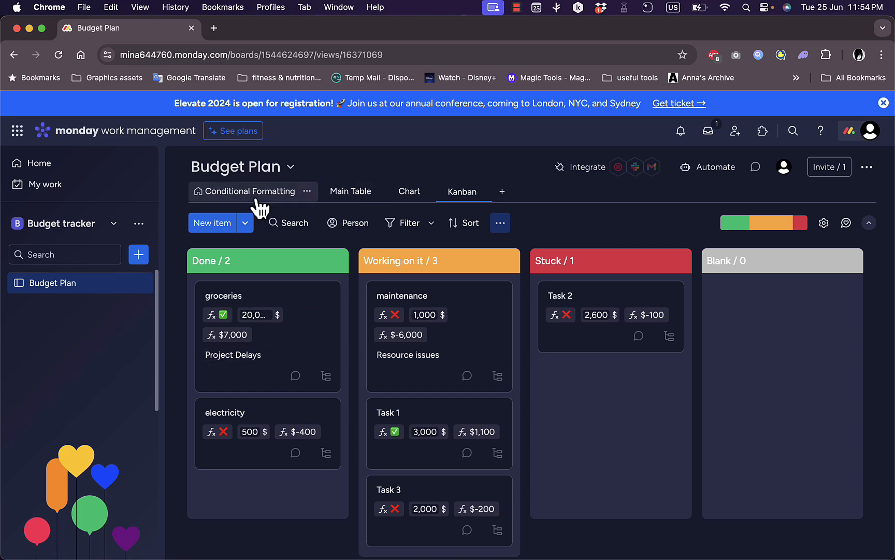
Step: Return to the Conditional Formatting table and briefly view the groceries item's updates panel
{"action": "left_click", "coordinate": [250, 192]}
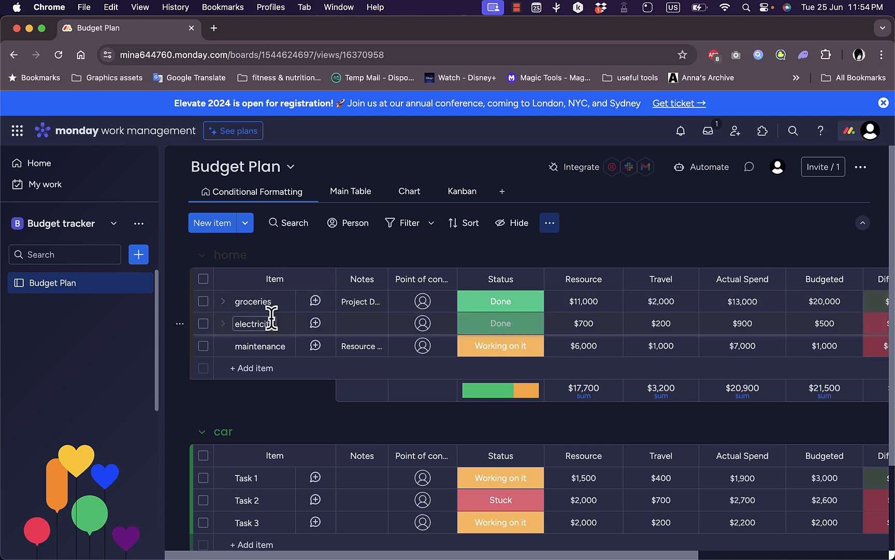
{"action": "left_click", "coordinate": [284, 301]}
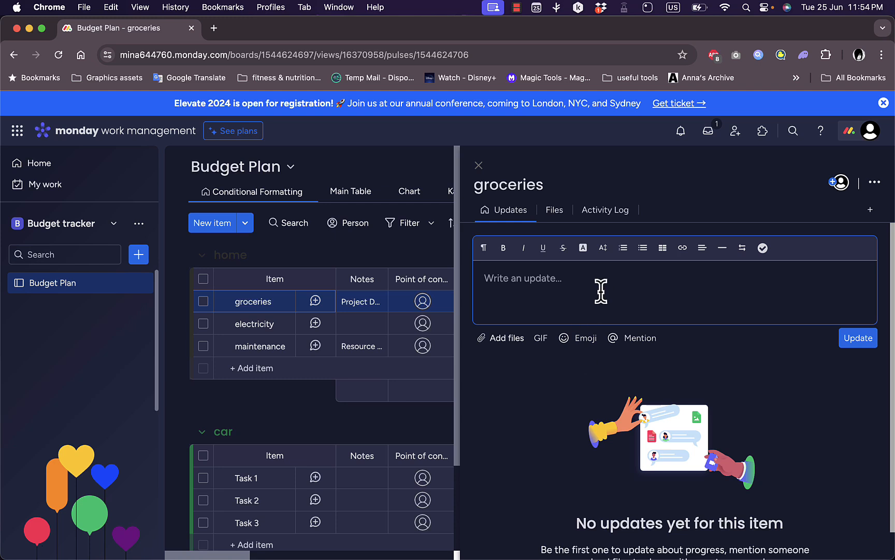
{"action": "mouse_move", "coordinate": [794, 272]}
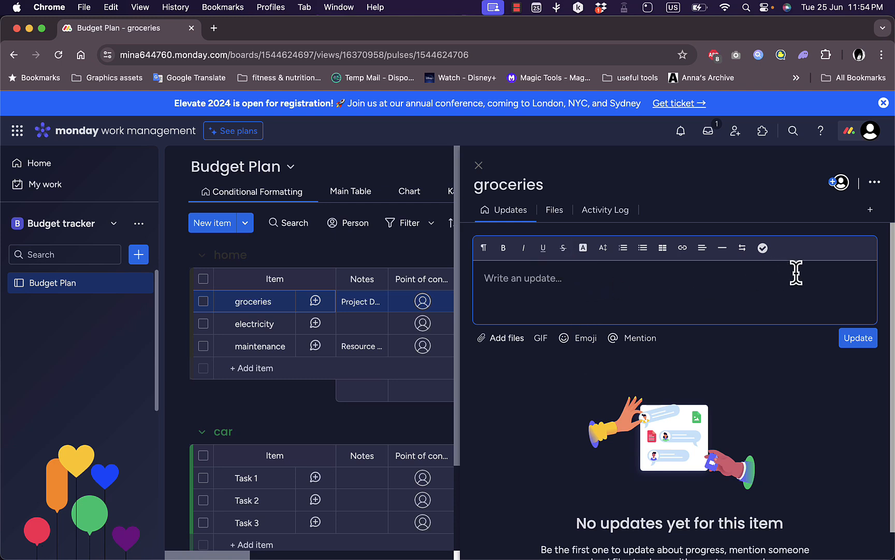
{"action": "mouse_move", "coordinate": [502, 187]}
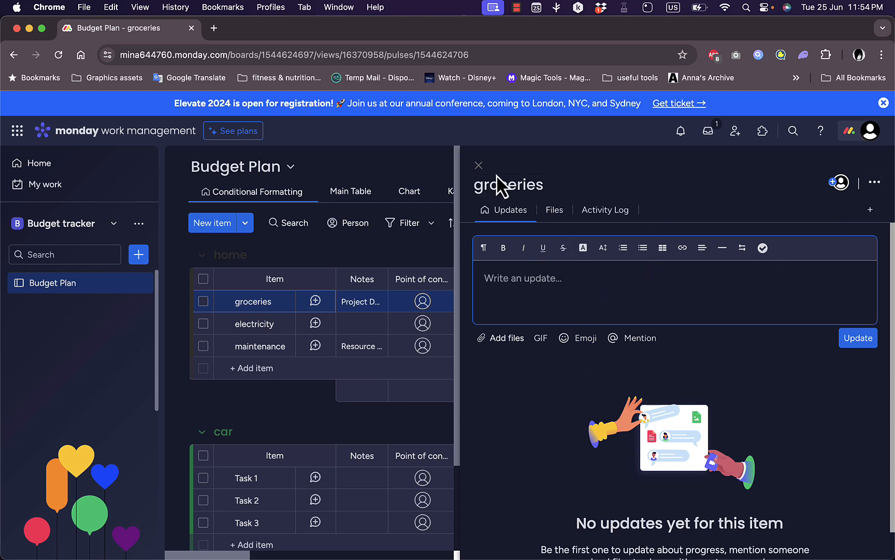
{"action": "left_click", "coordinate": [478, 165]}
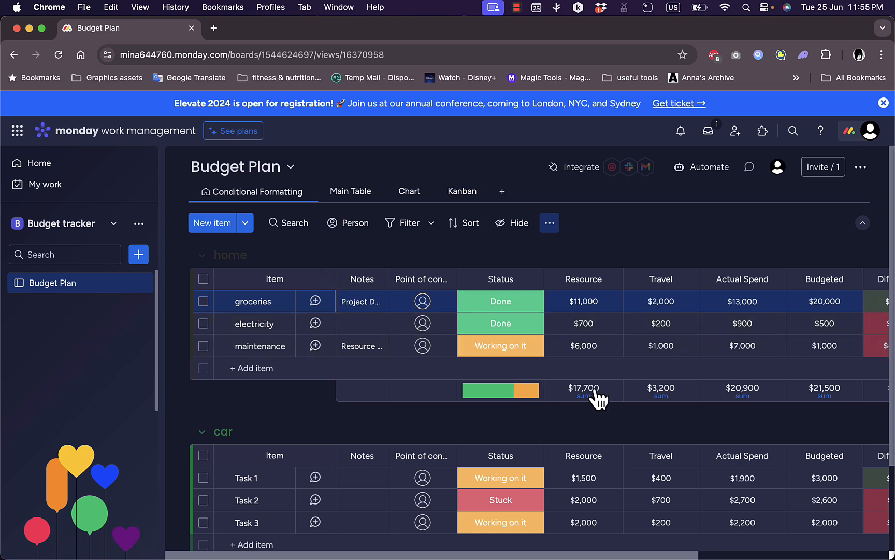
Step: Show the unit and function settings for the home group's $17,700 Resource sum
{"action": "left_click", "coordinate": [583, 394]}
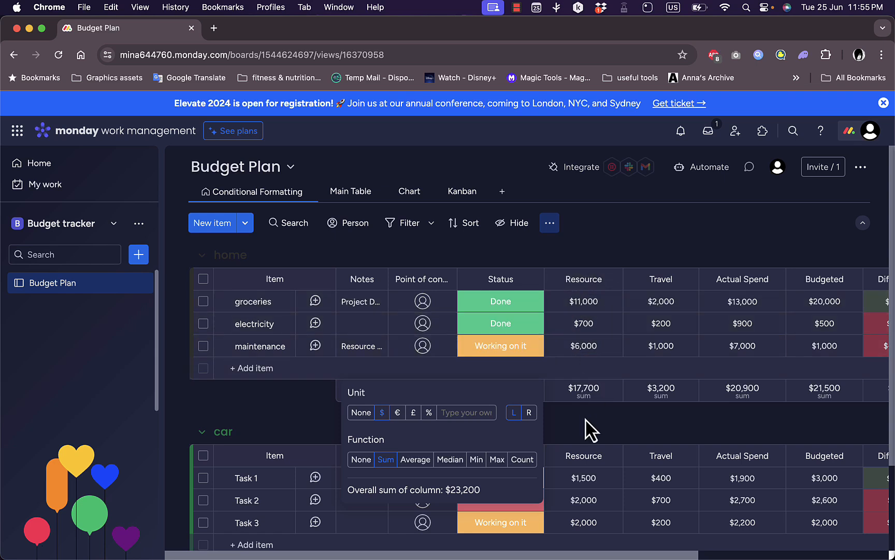
{"action": "mouse_move", "coordinate": [587, 406]}
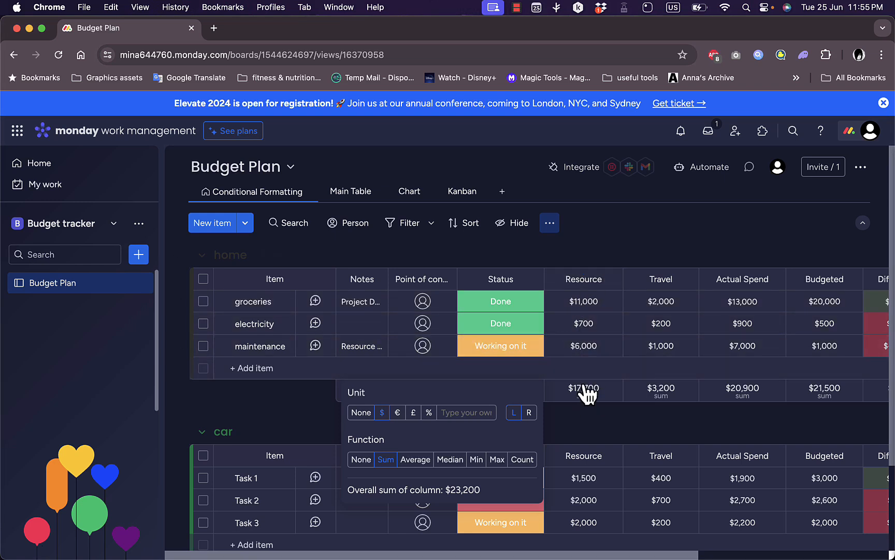
{"action": "mouse_move", "coordinate": [460, 402]}
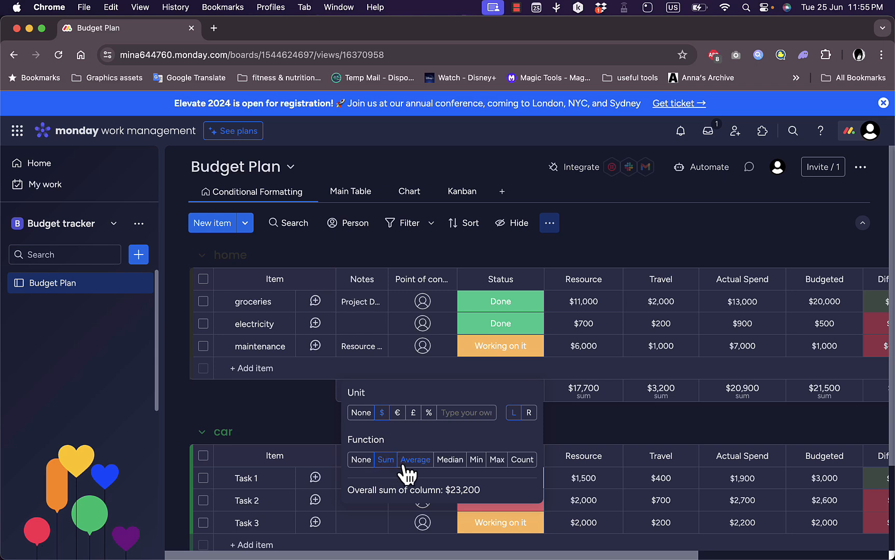
{"action": "mouse_move", "coordinate": [521, 461]}
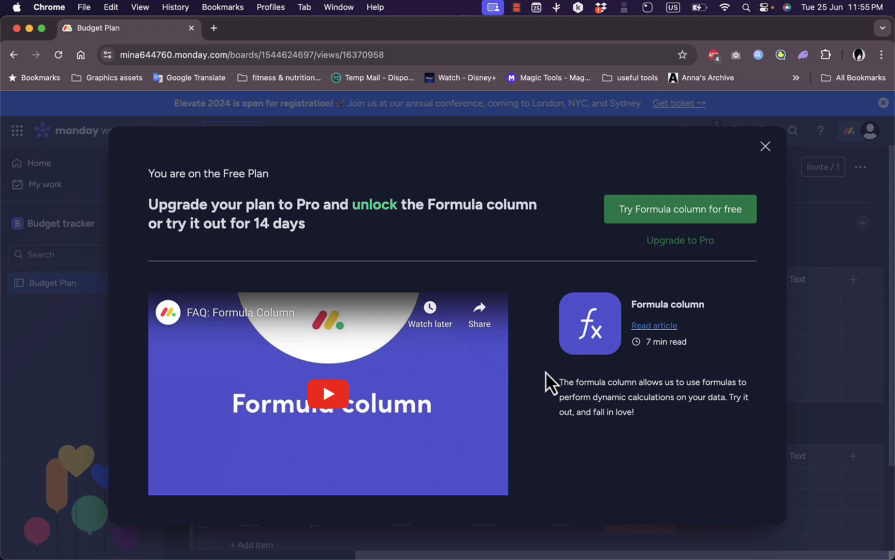
{"action": "mouse_move", "coordinate": [423, 256]}
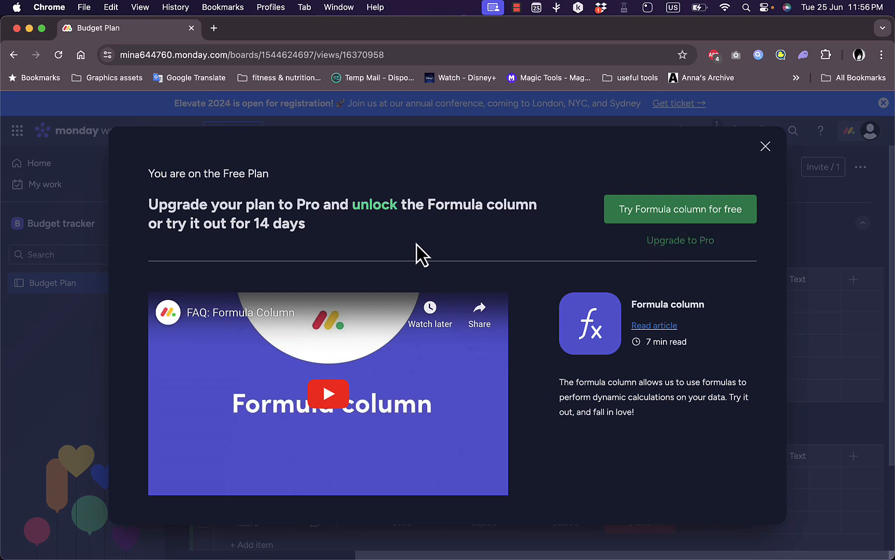
{"action": "mouse_move", "coordinate": [680, 209]}
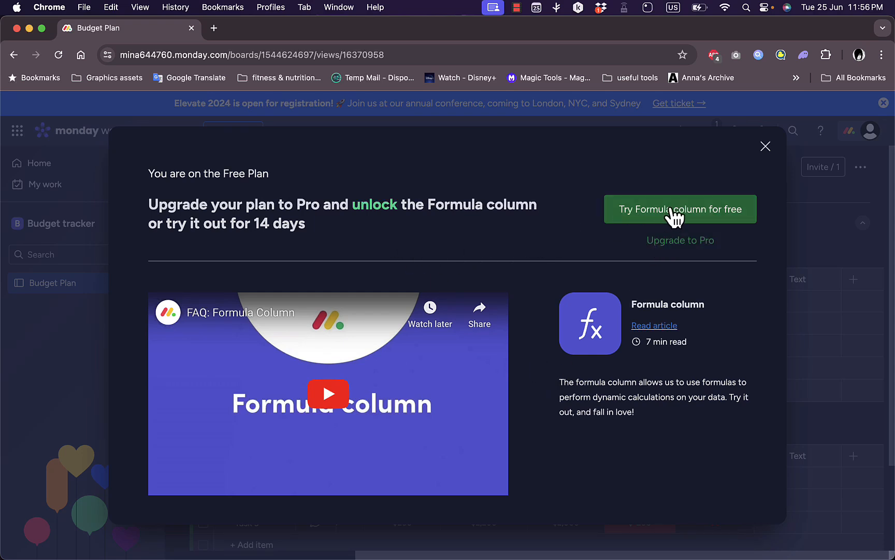
Step: Dismiss the Formula column Pro upgrade offer via 'Try Formula column for free'
{"action": "left_click", "coordinate": [765, 146]}
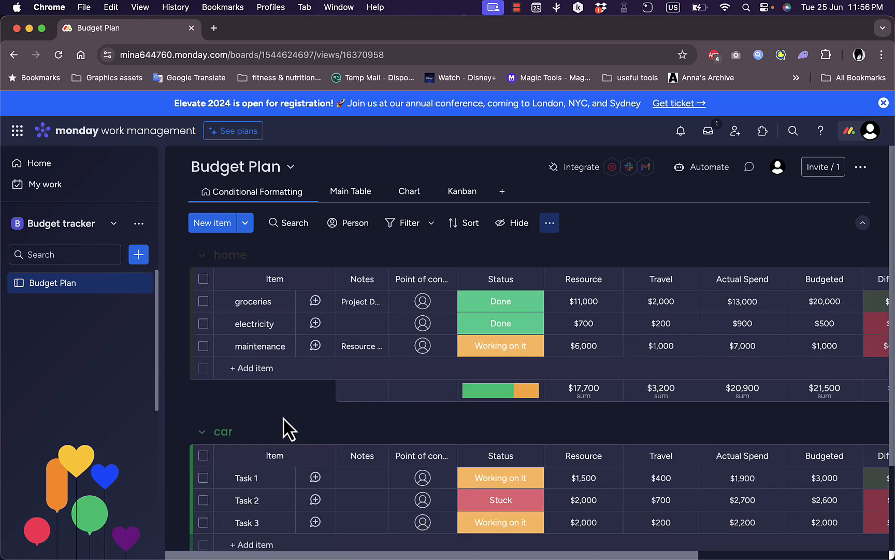
Step: Add a new item named 'gas' to the home group, dismissing the Formula upgrade popup
{"action": "left_click", "coordinate": [251, 368]}
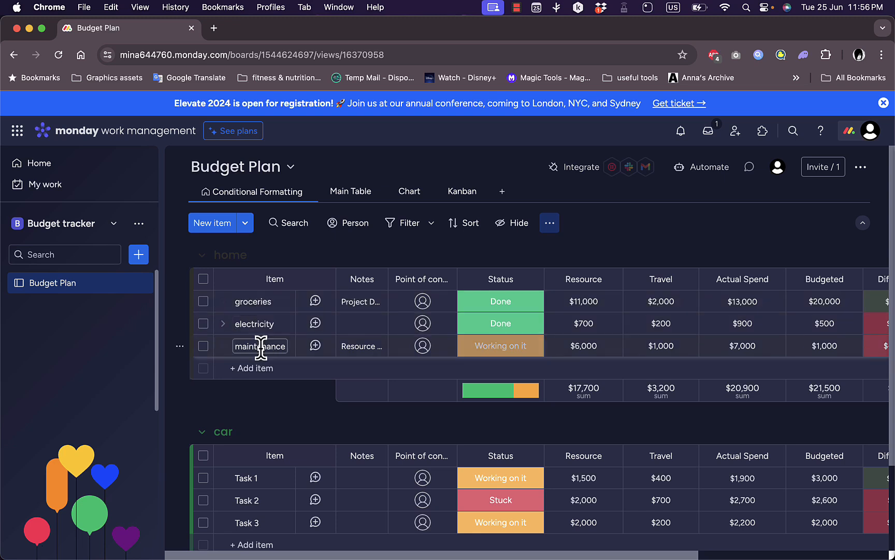
{"action": "left_click", "coordinate": [251, 368]}
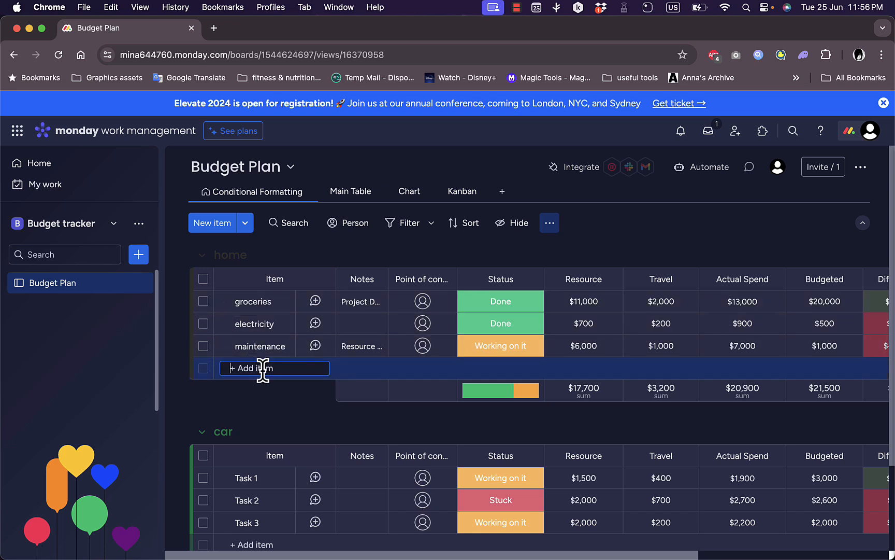
{"action": "type", "text": "gas"}
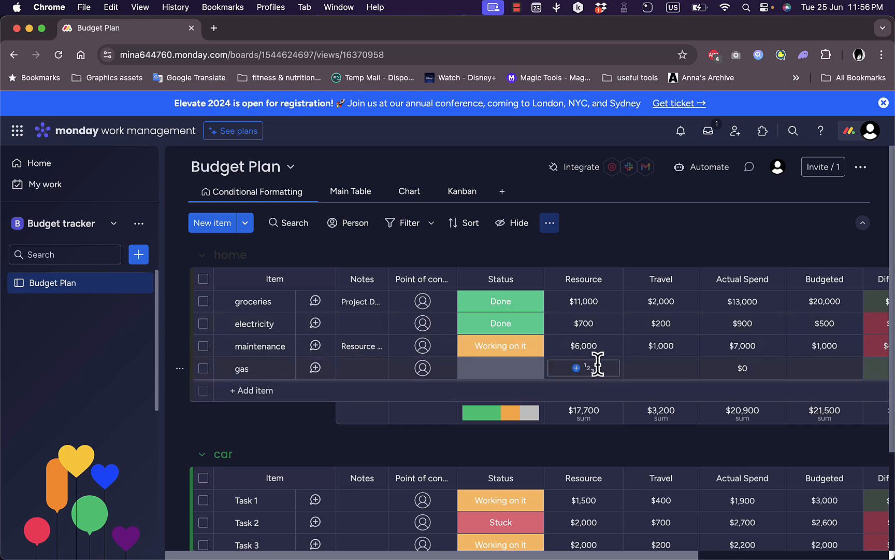
{"action": "left_click", "coordinate": [742, 367]}
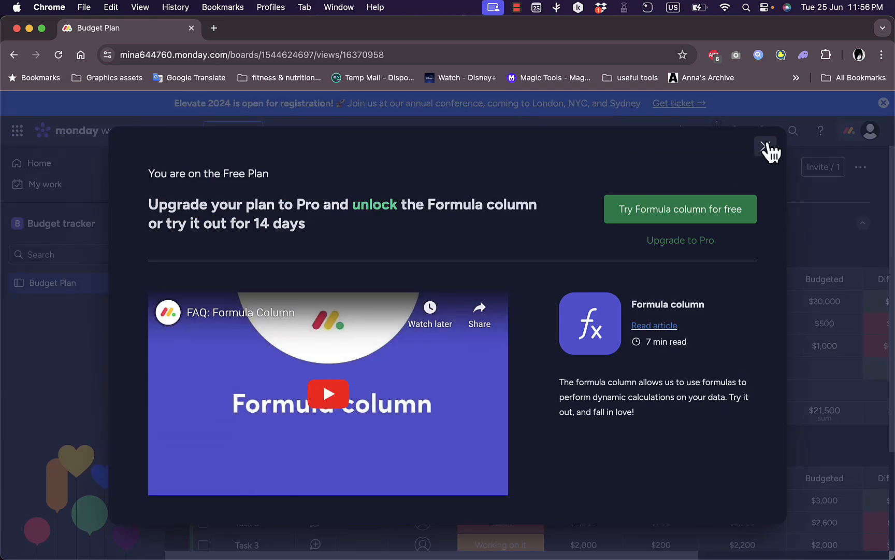
{"action": "left_click", "coordinate": [768, 149]}
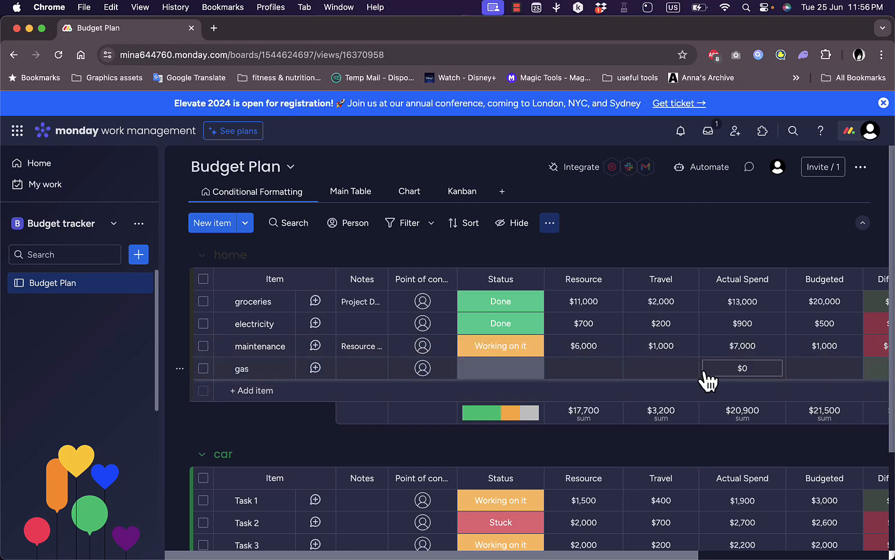
Step: Enter $1,000 for the gas item's Resource and Travel, raising totals to $18,700
{"action": "left_click", "coordinate": [584, 366]}
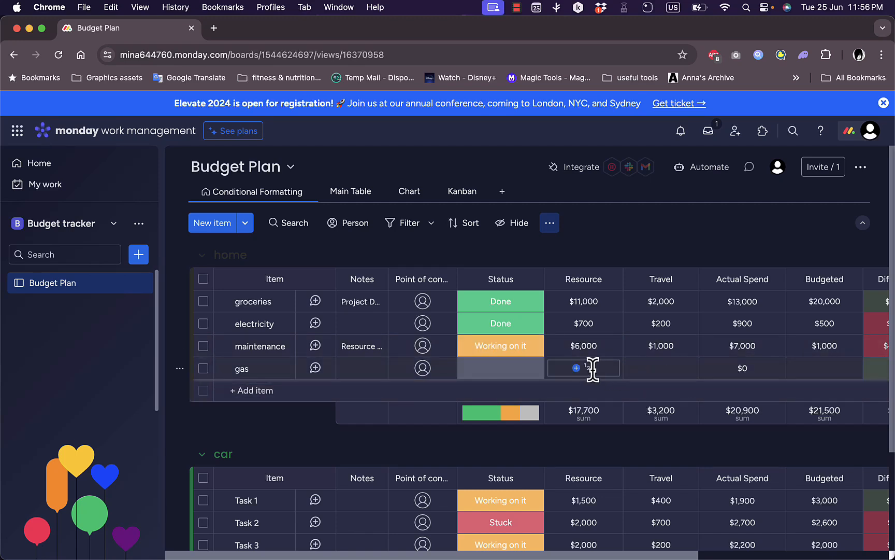
{"action": "type", "text": "1,000"}
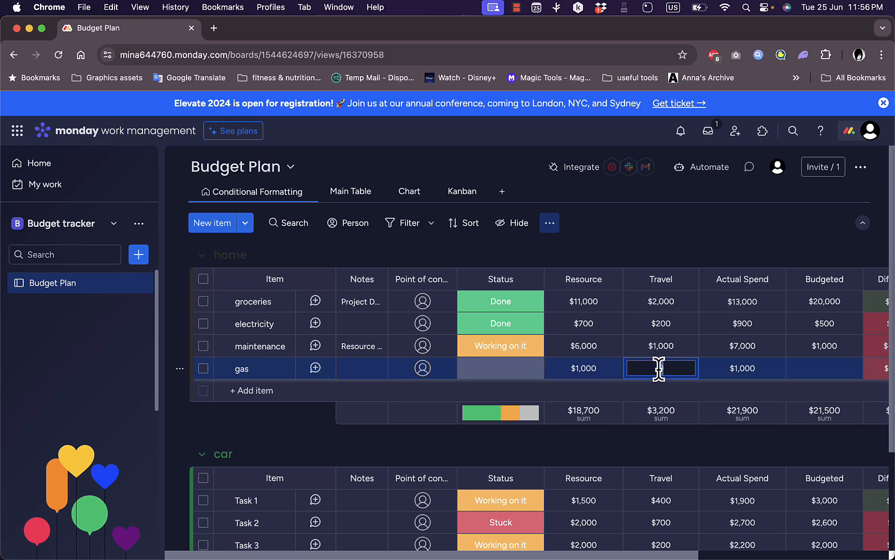
{"action": "type", "text": "1000"}
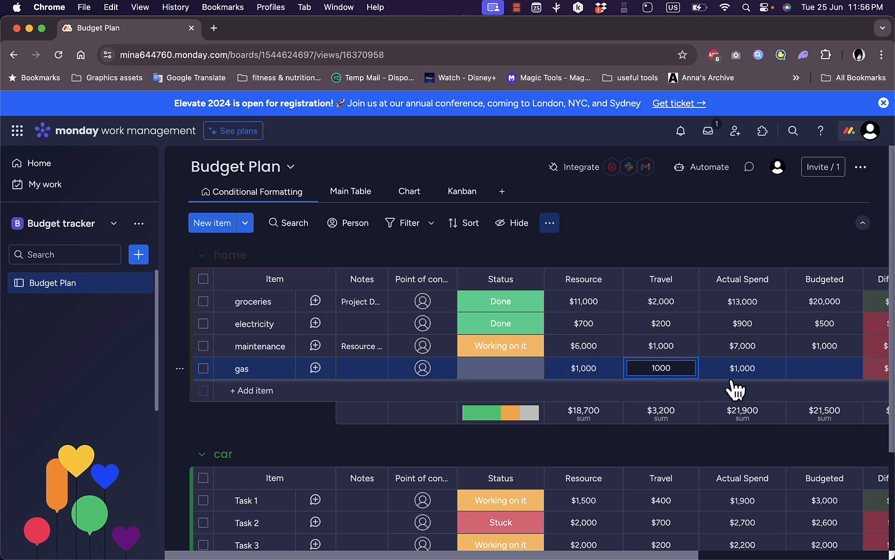
{"action": "left_click", "coordinate": [824, 368]}
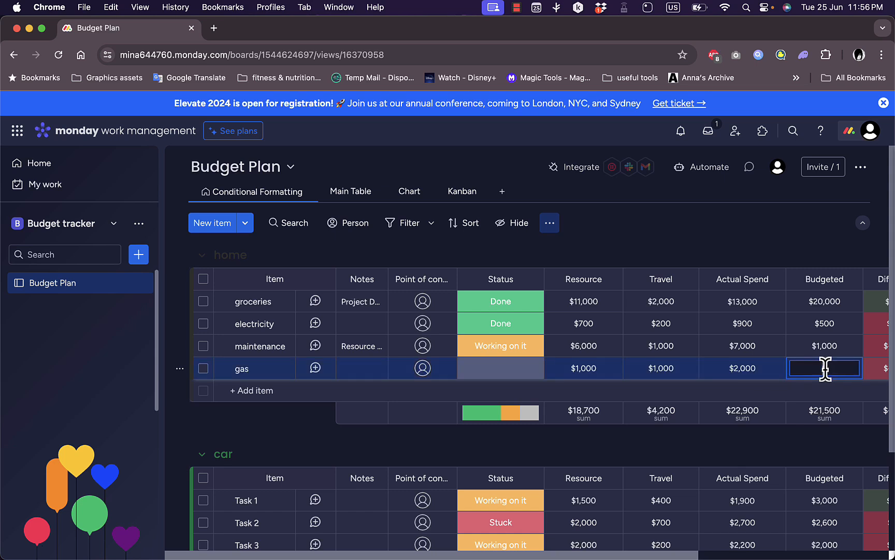